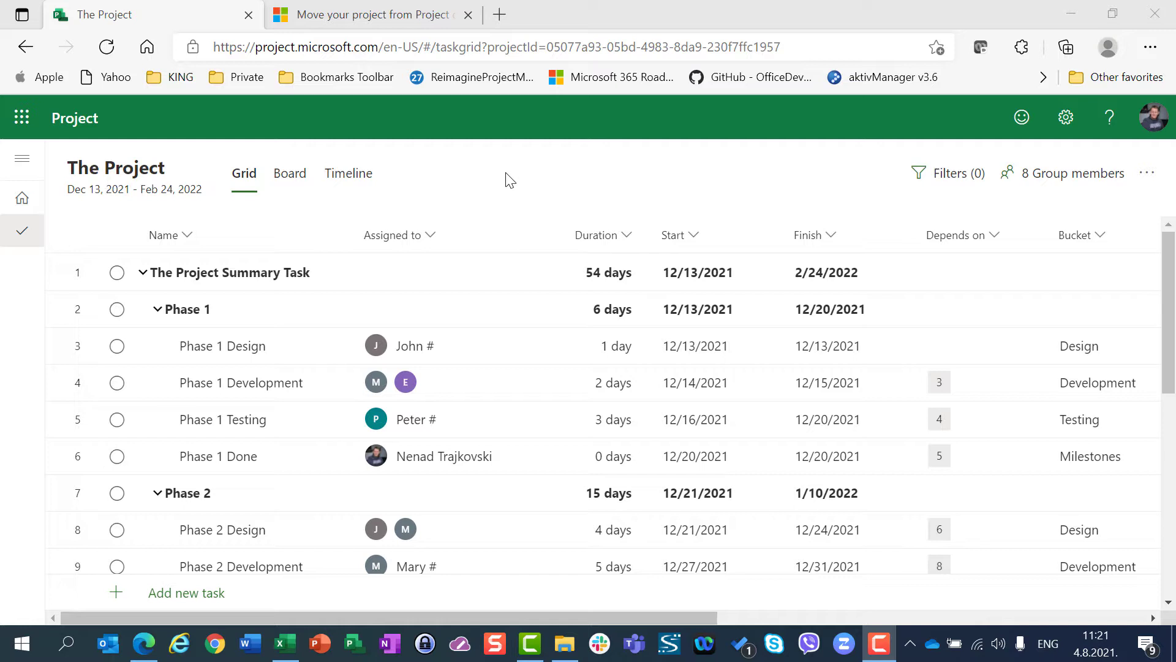
Switch The Project from the grid to the Board view of task cards by bucket
click(1146, 173)
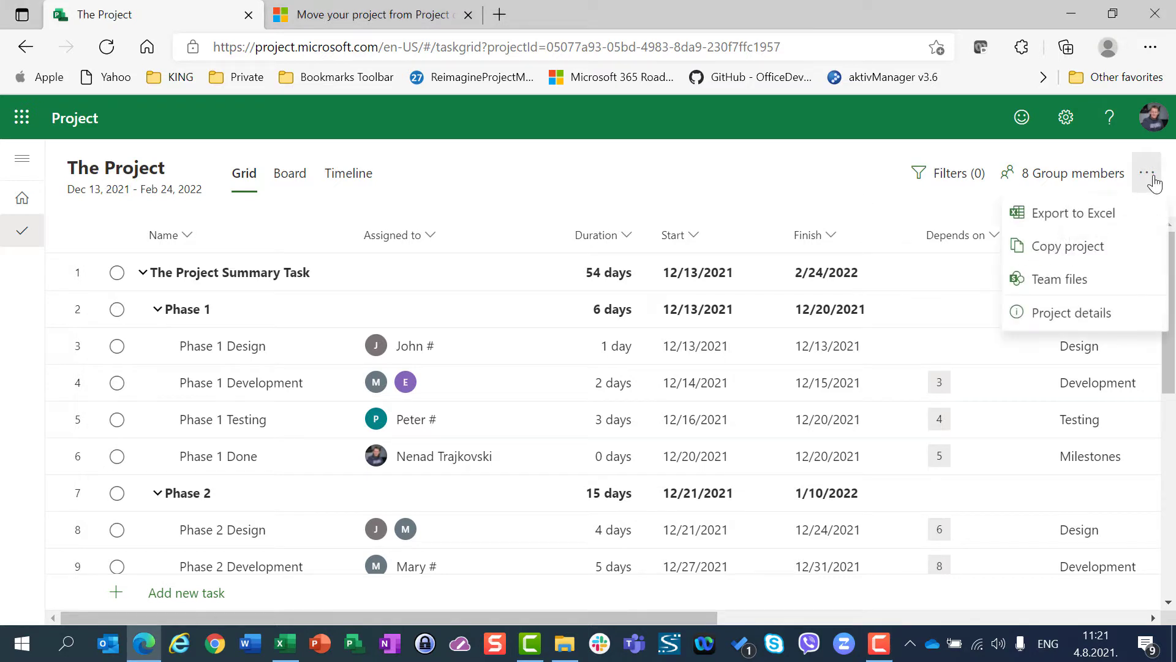
mouse_move(1062, 280)
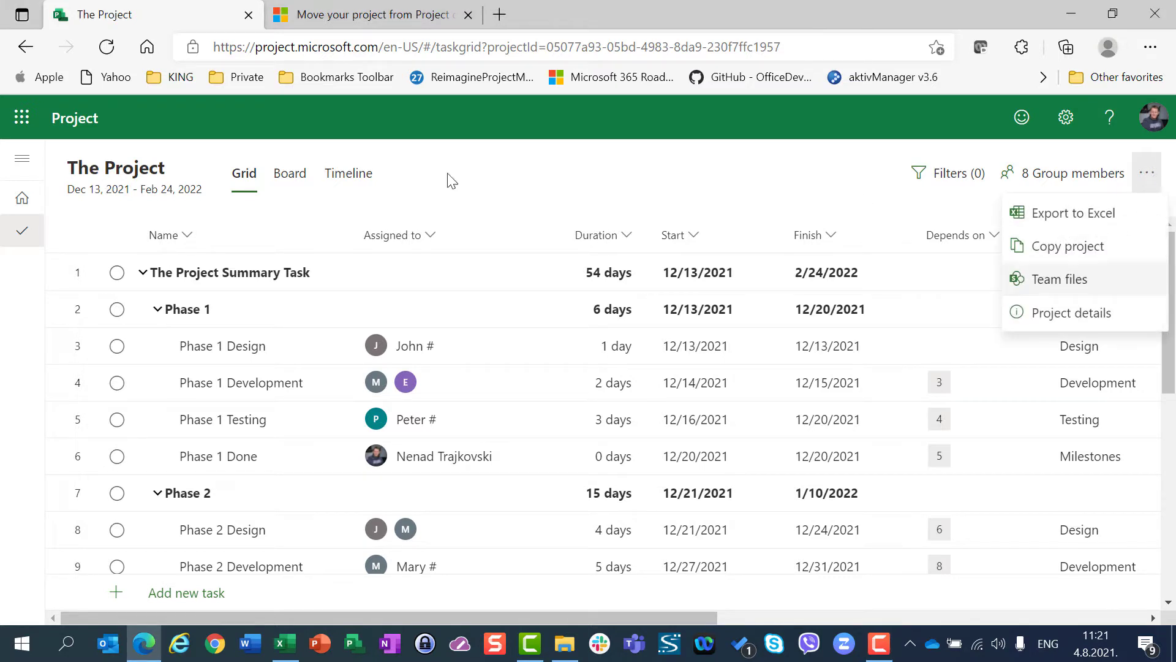
click(289, 173)
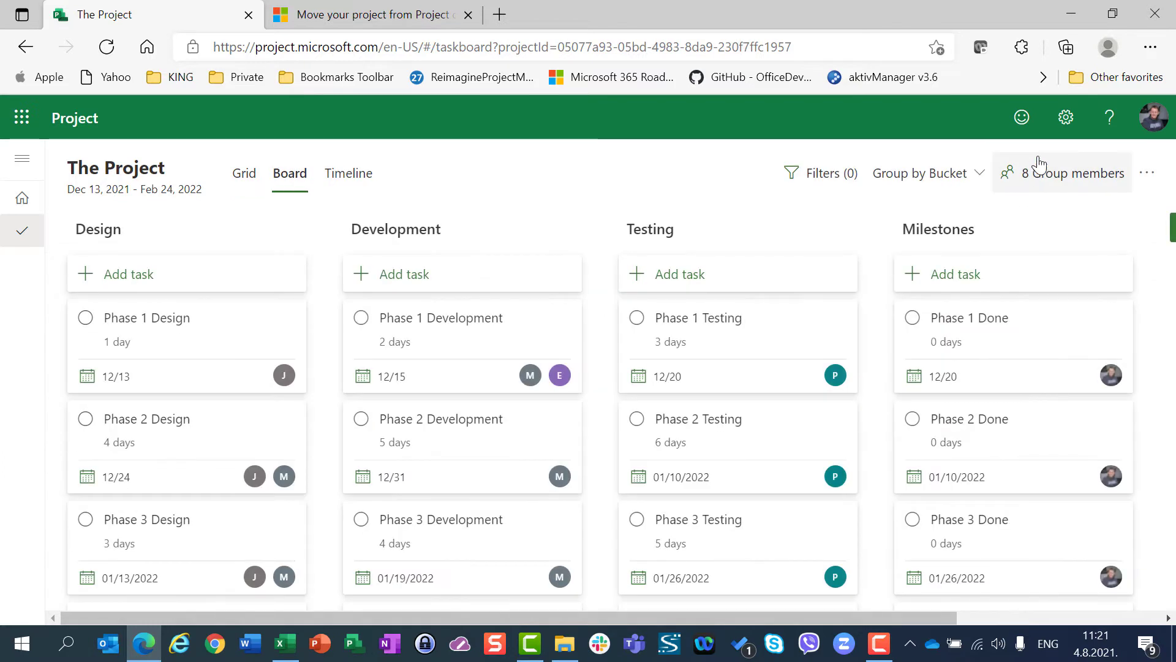
click(1147, 172)
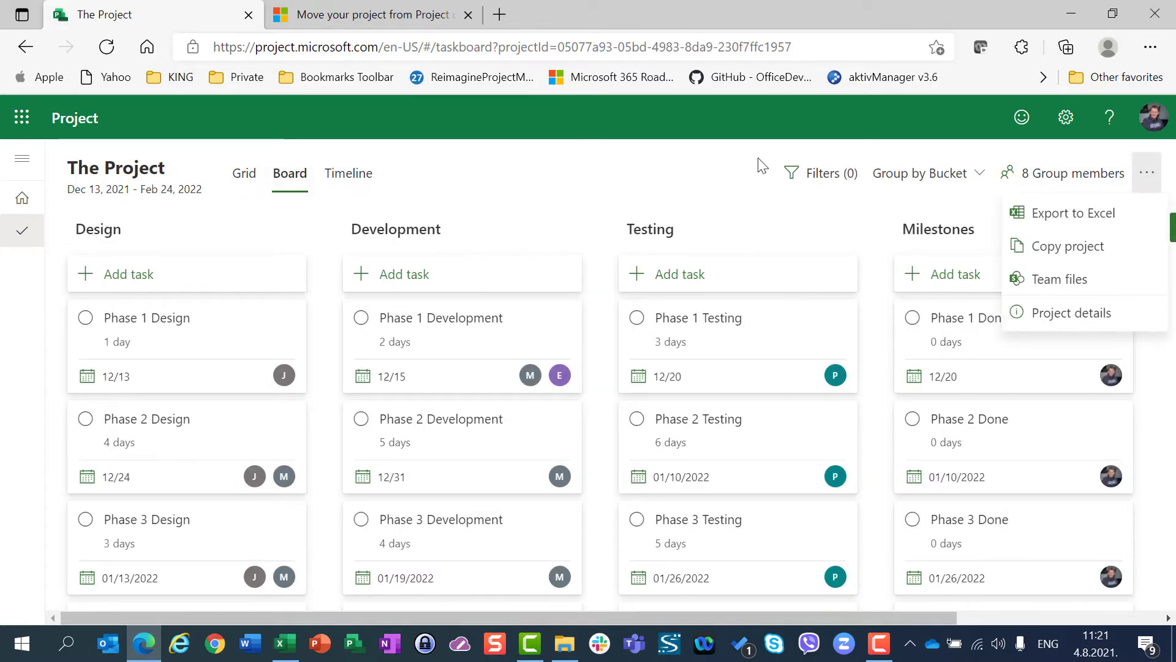
click(348, 173)
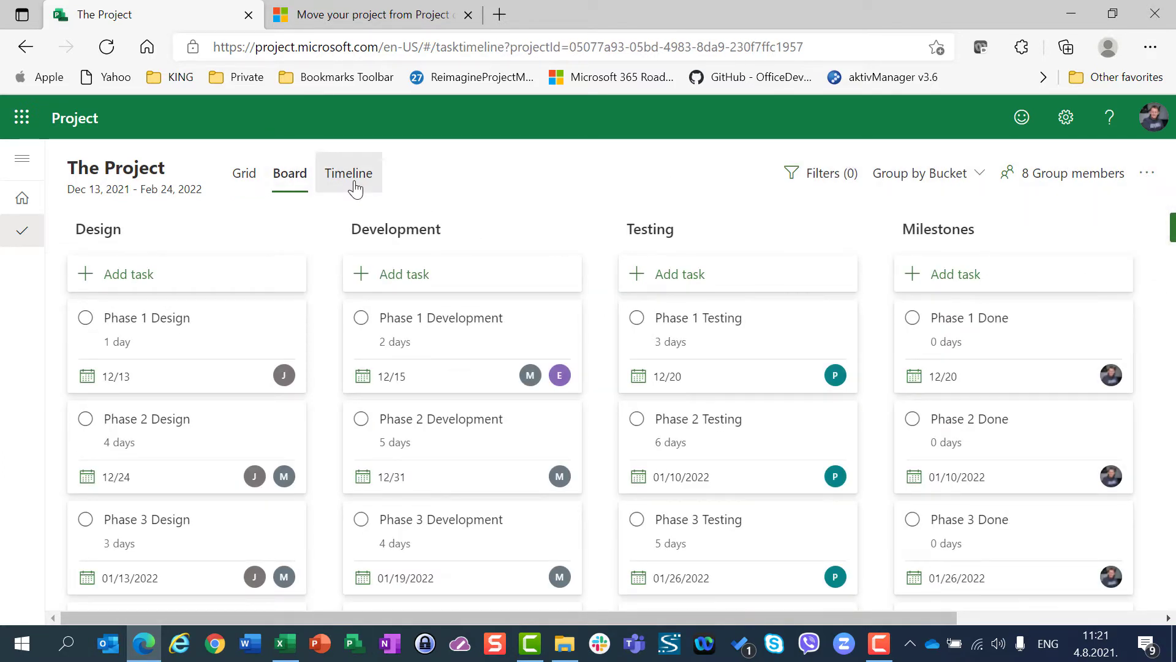
Show The Project as a timeline of task bars and bring up its actions menu
click(348, 173)
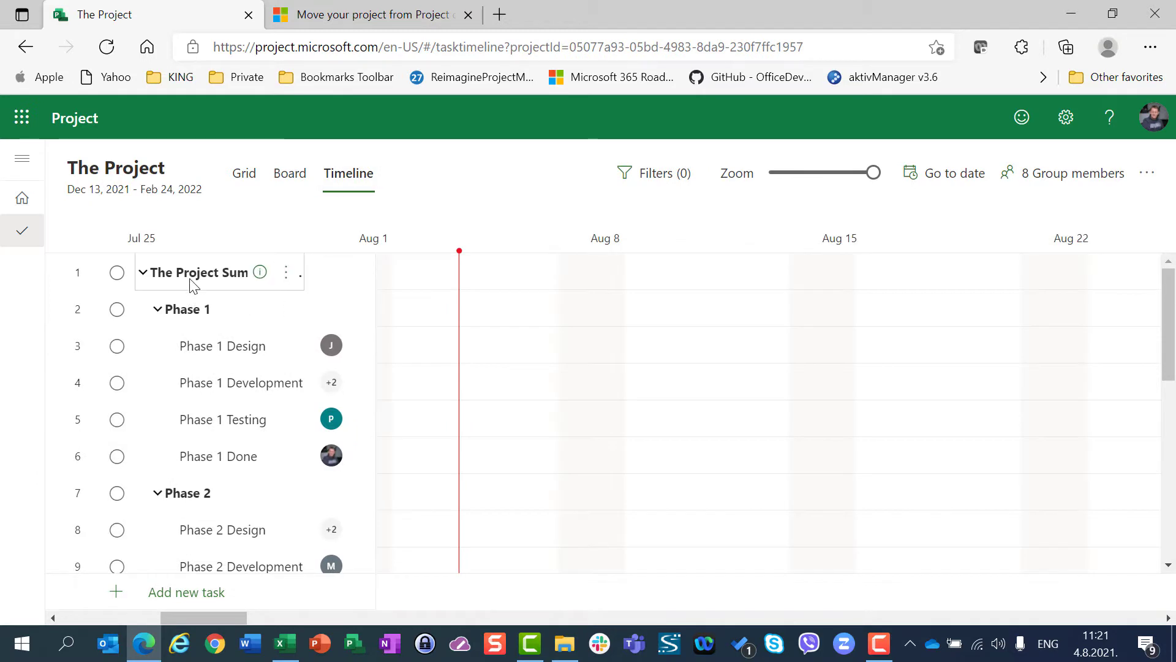
click(286, 272)
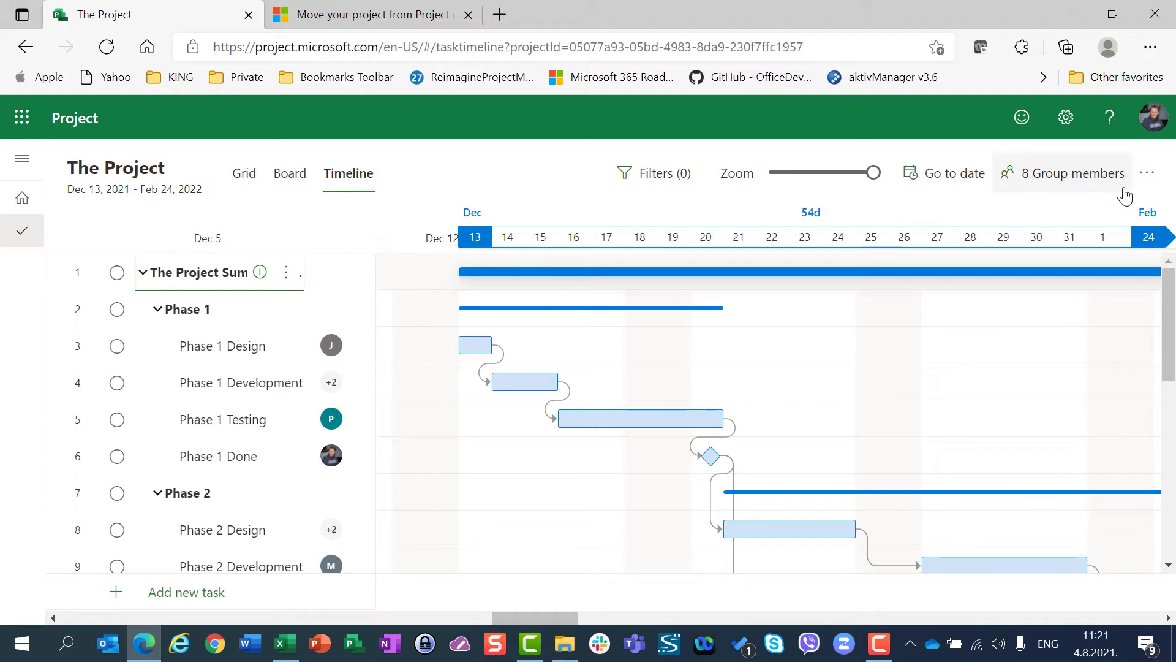
mouse_move(1147, 173)
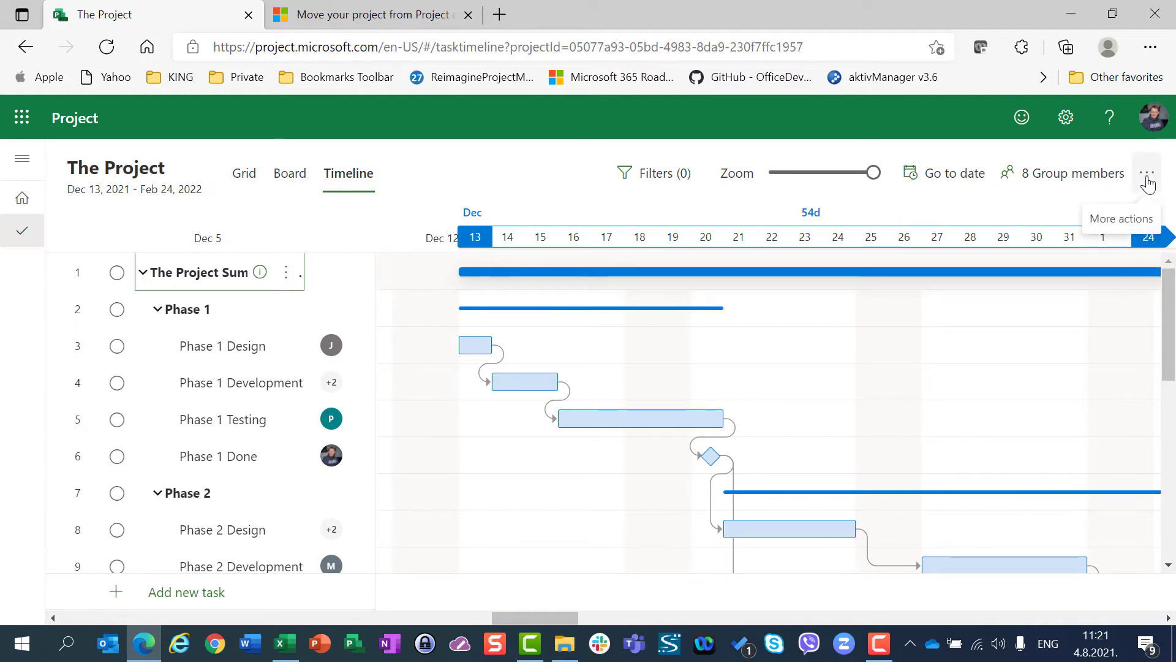
click(1147, 173)
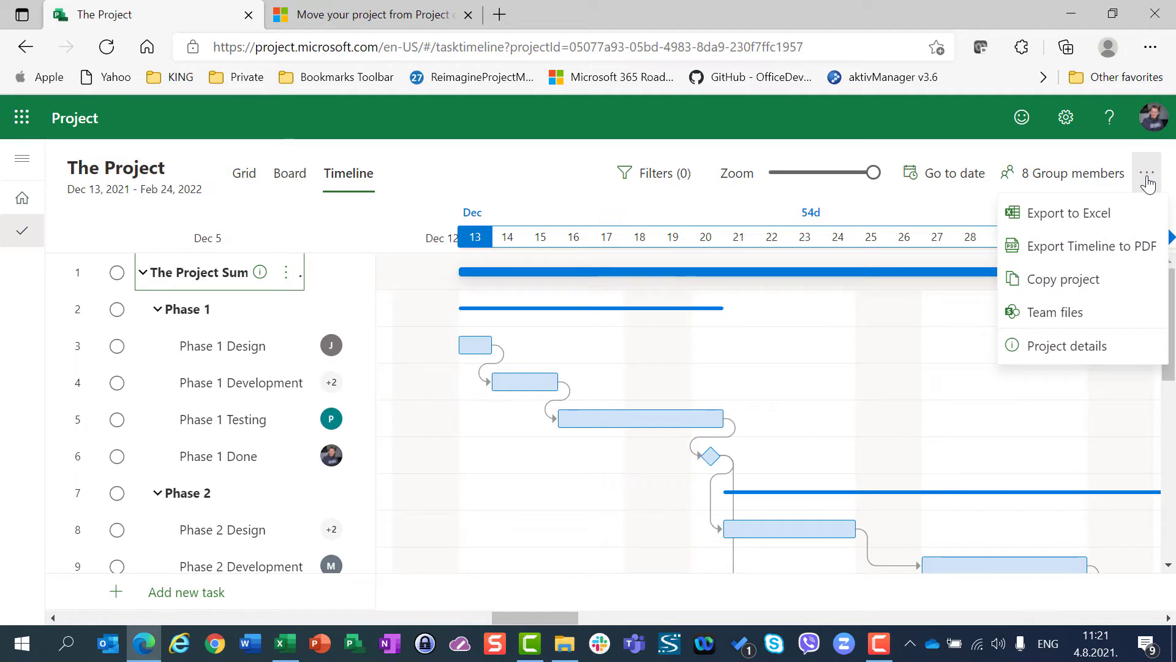
mouse_move(1078, 247)
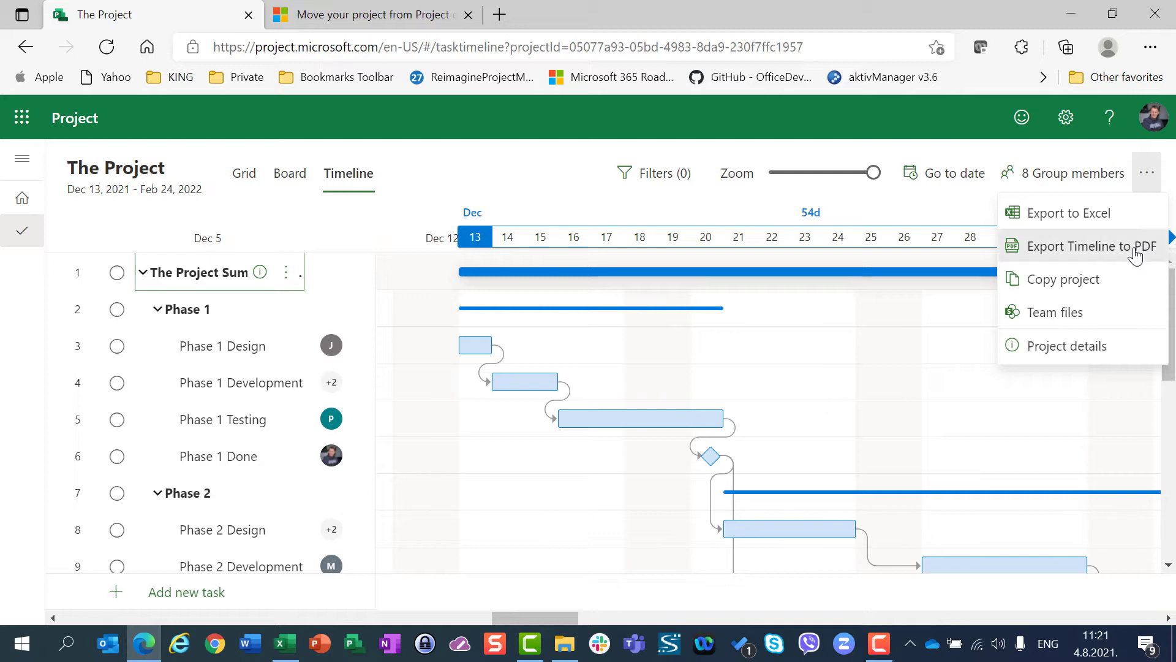
Export the timeline to PDF and view the downloaded The Project (2).pdf
click(1083, 245)
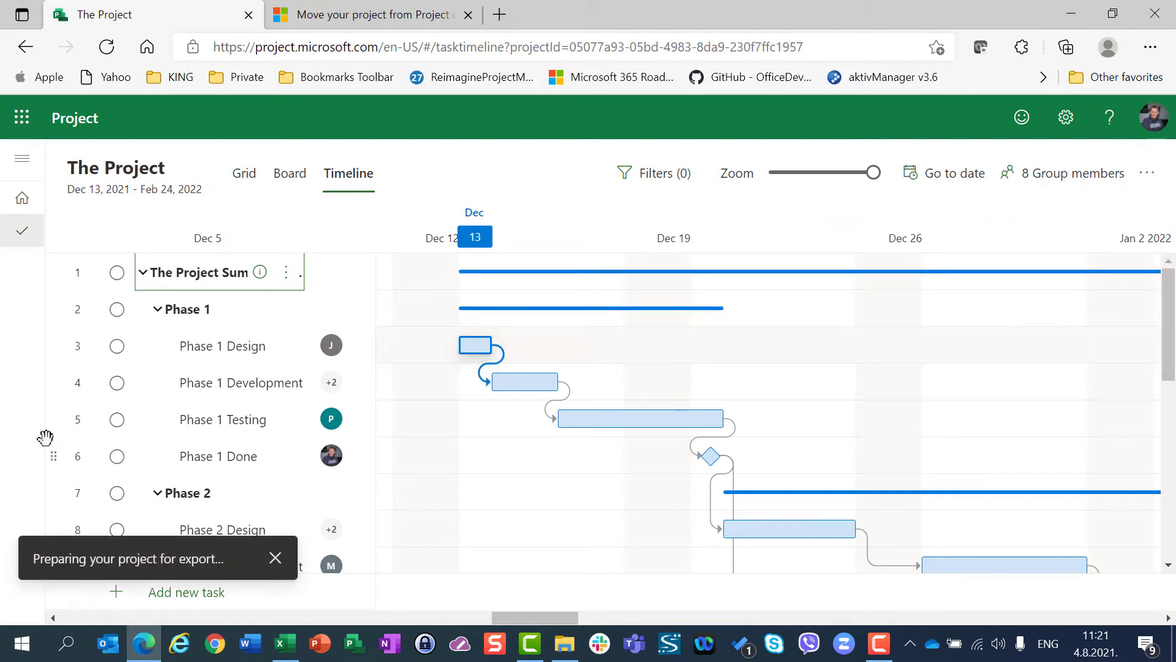
click(1065, 46)
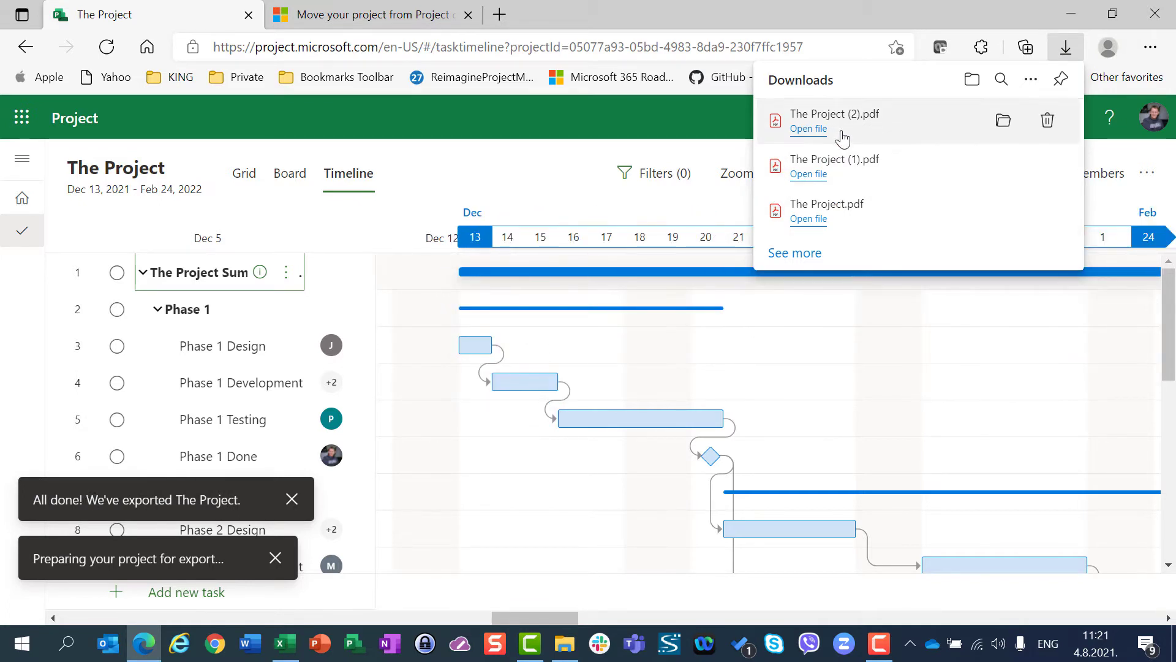
click(807, 128)
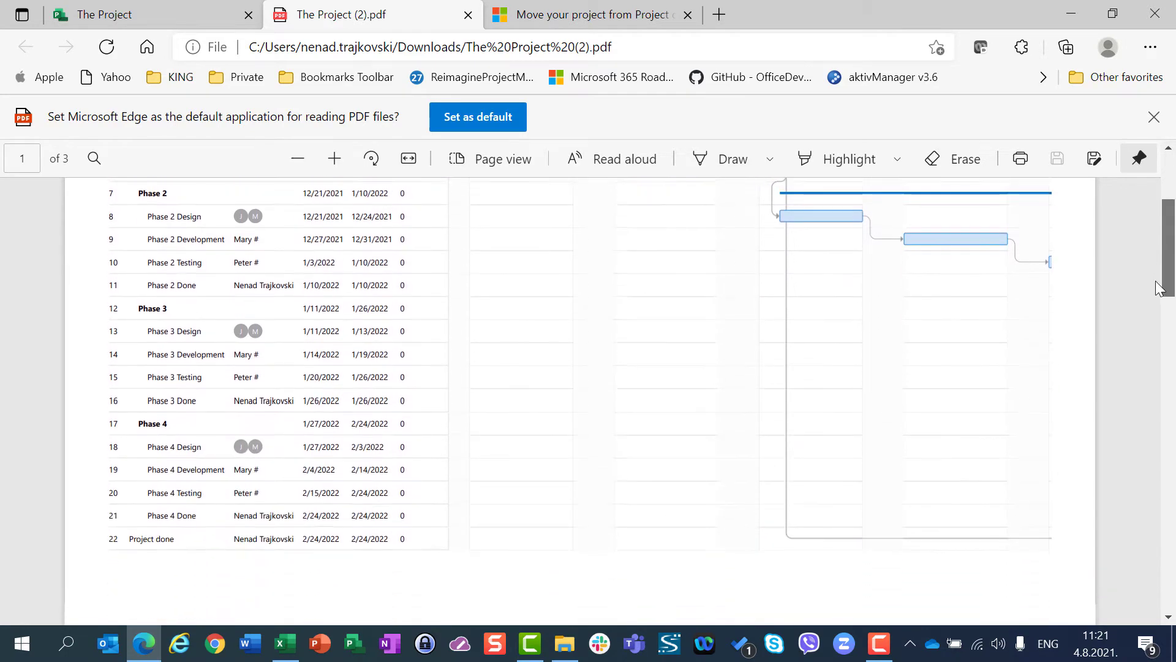
scroll(down, 3)
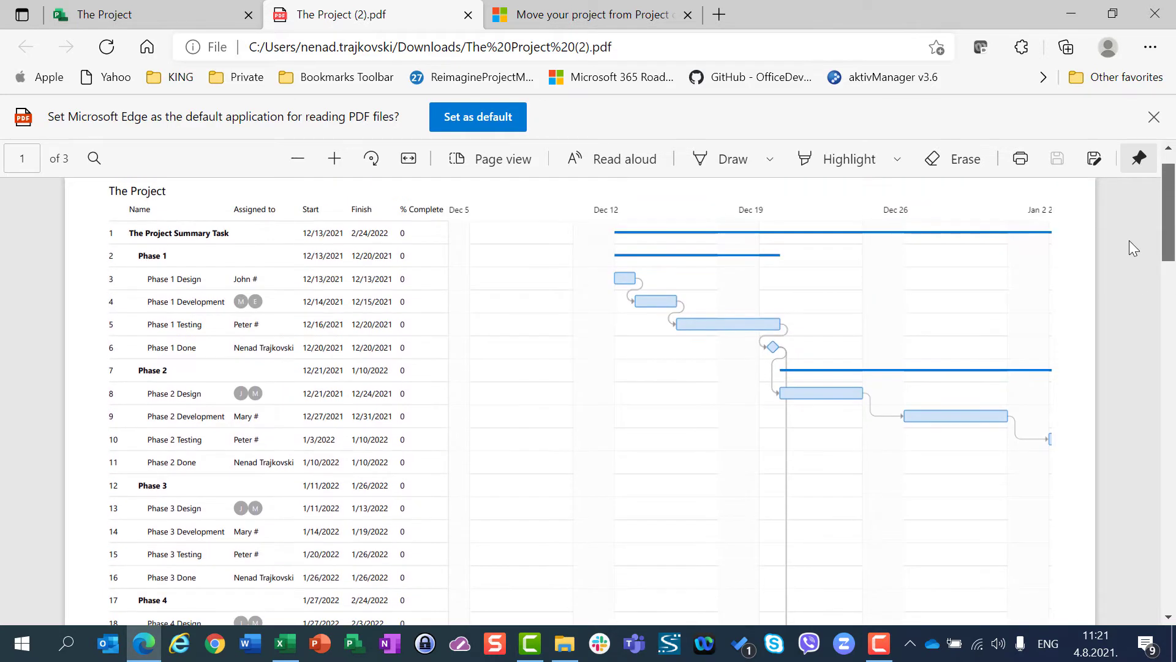
scroll(down, 3)
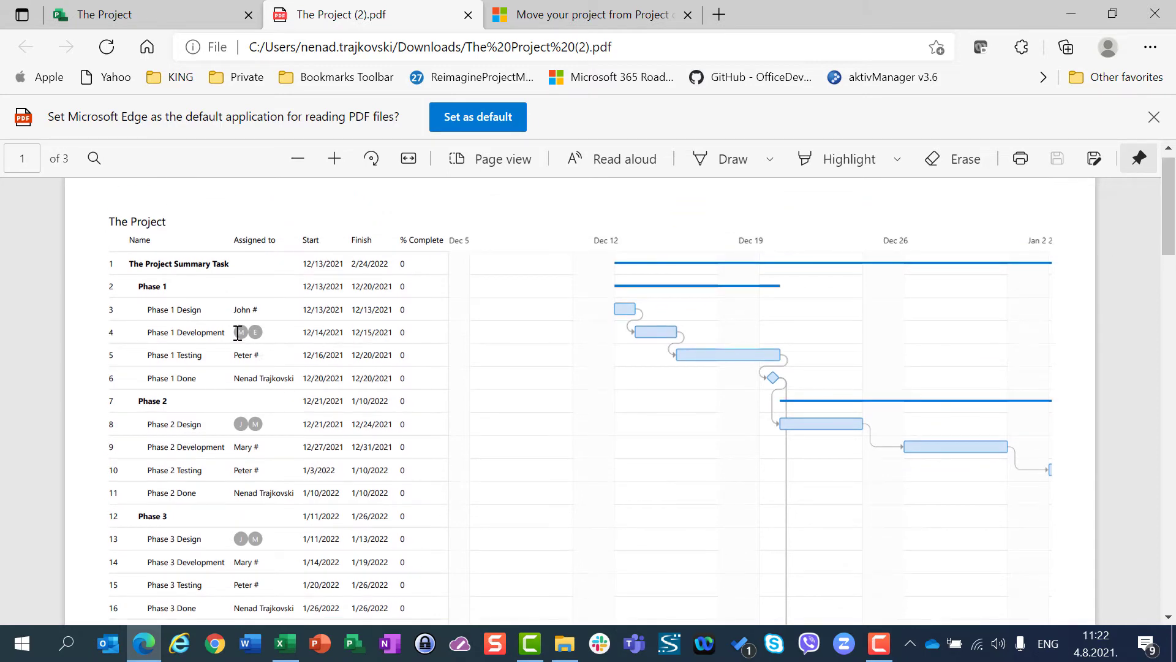
mouse_move(412, 299)
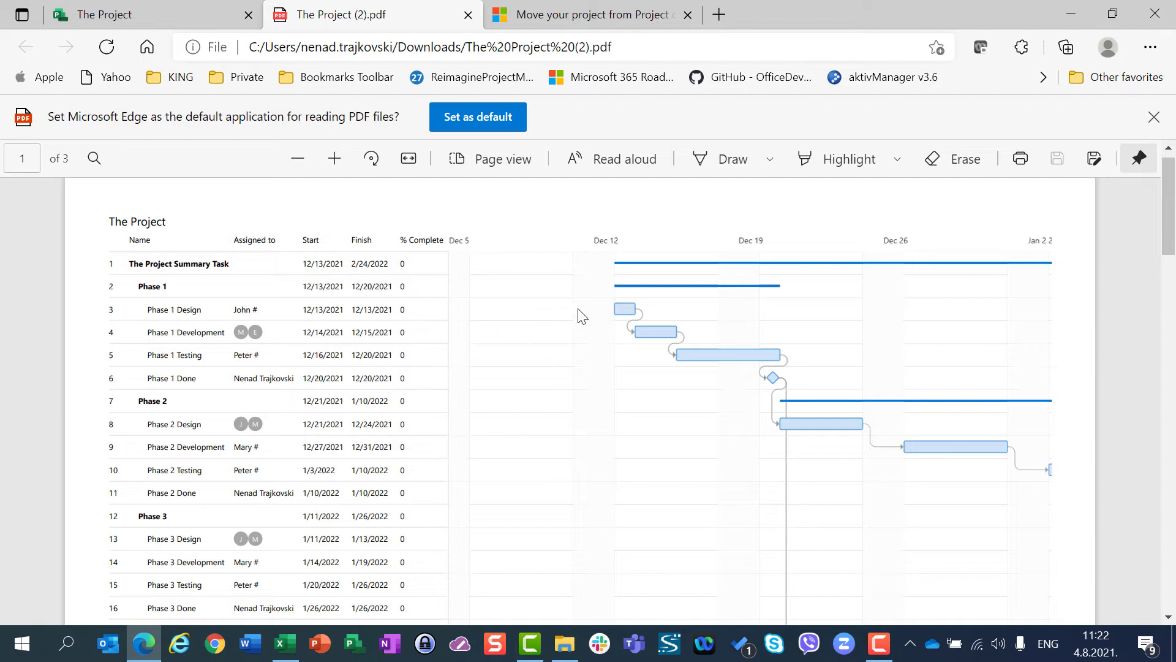
mouse_move(1004, 439)
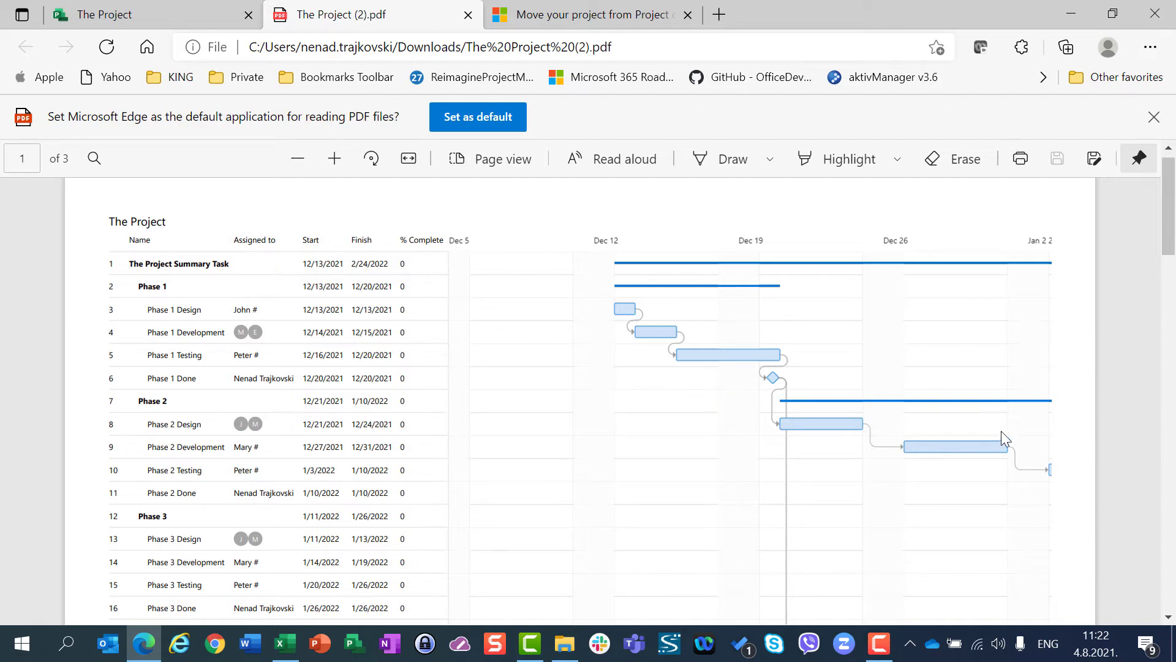
scroll(down, 3)
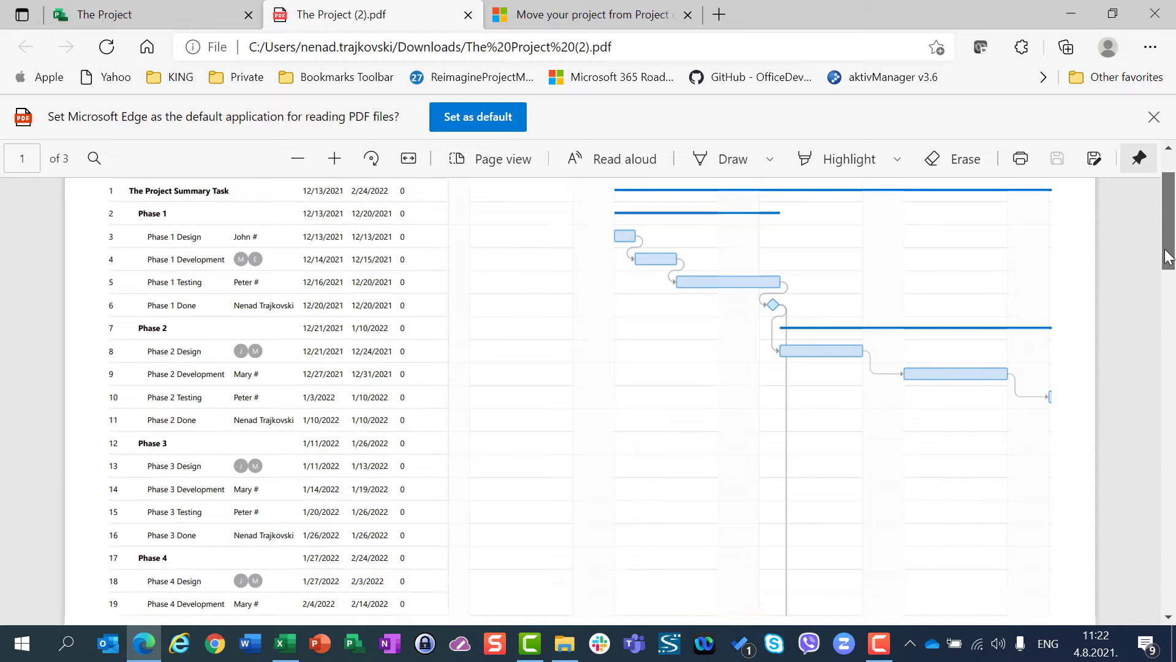
scroll(down, 3)
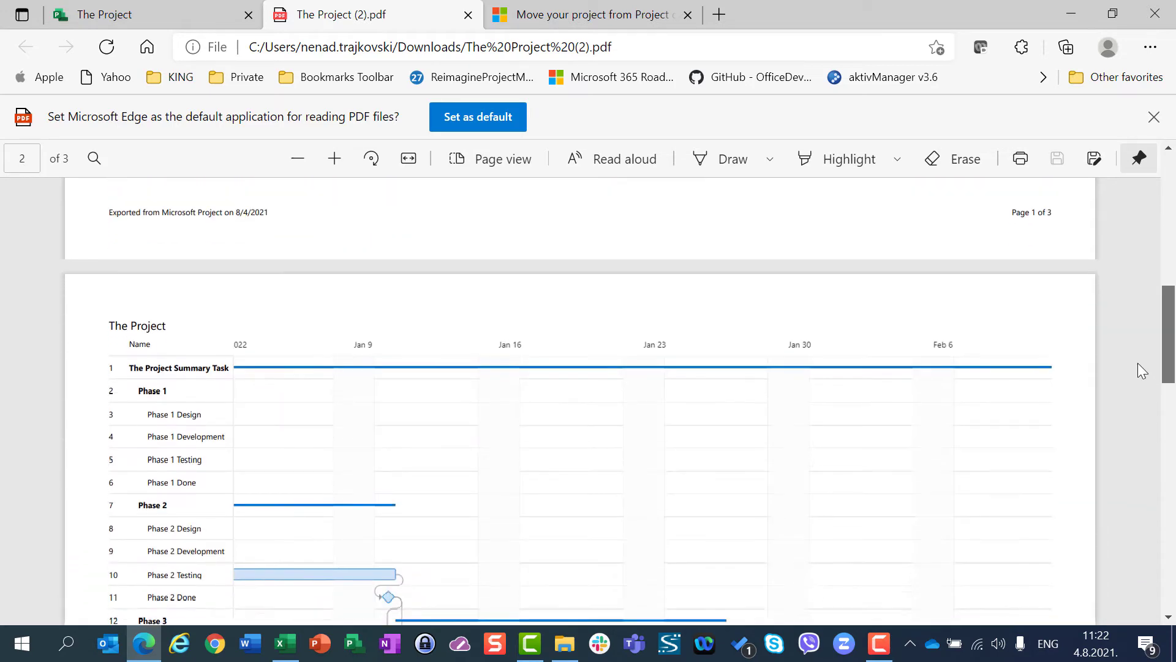
scroll(down, 3)
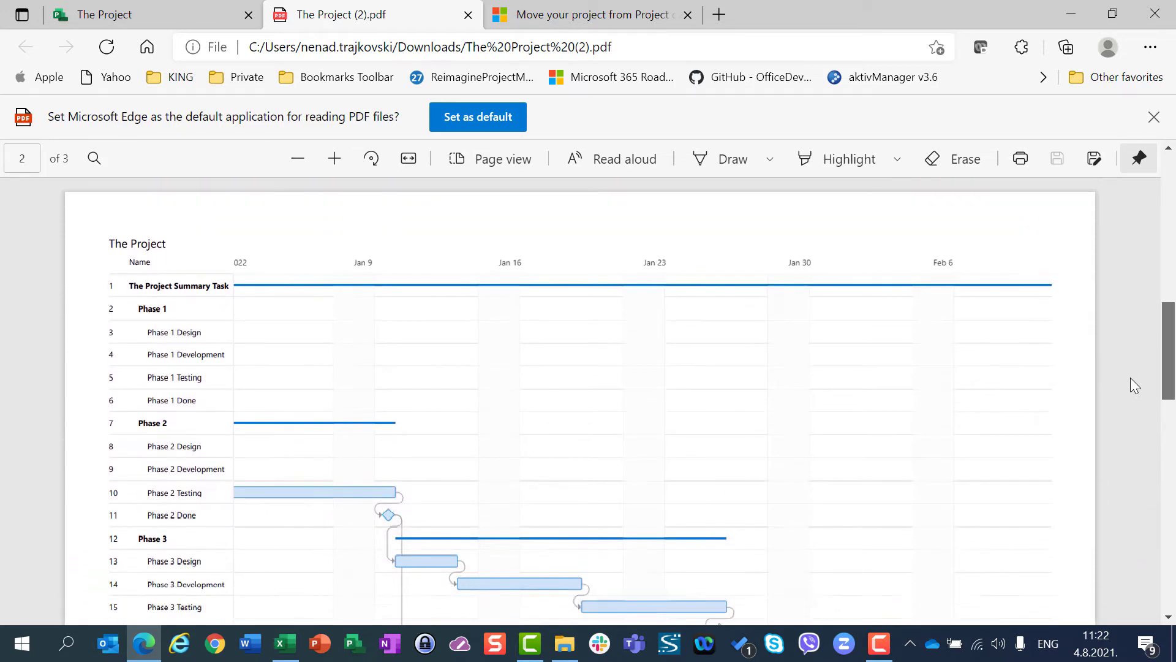
scroll(down, 3)
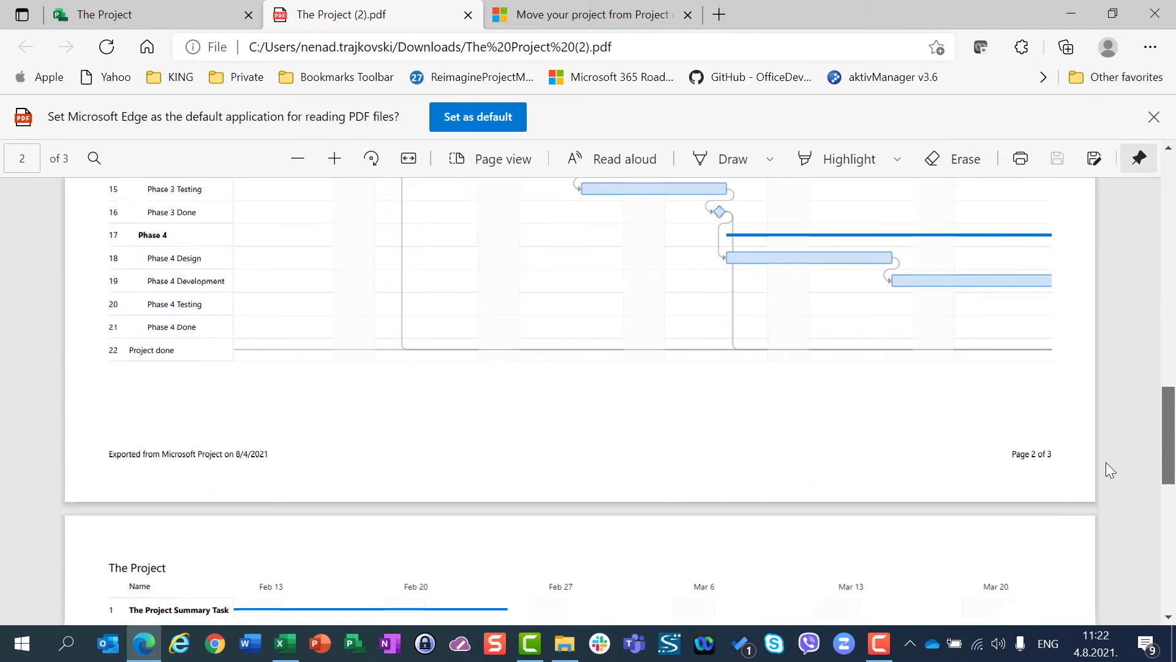
scroll(down, 3)
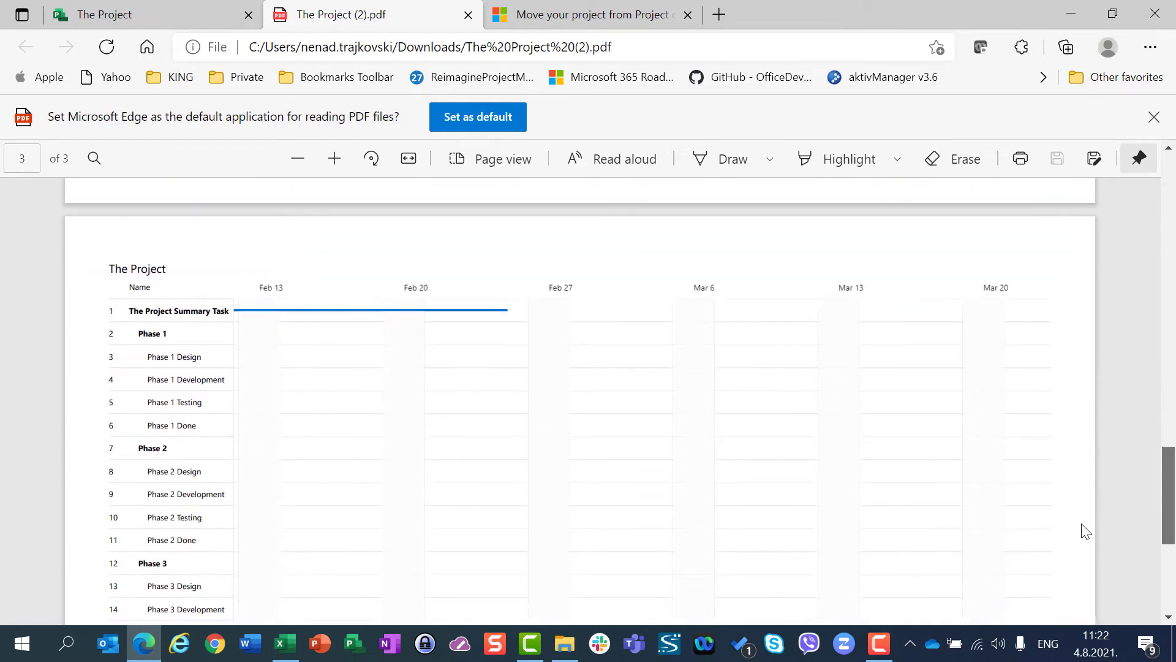
scroll(down, 3)
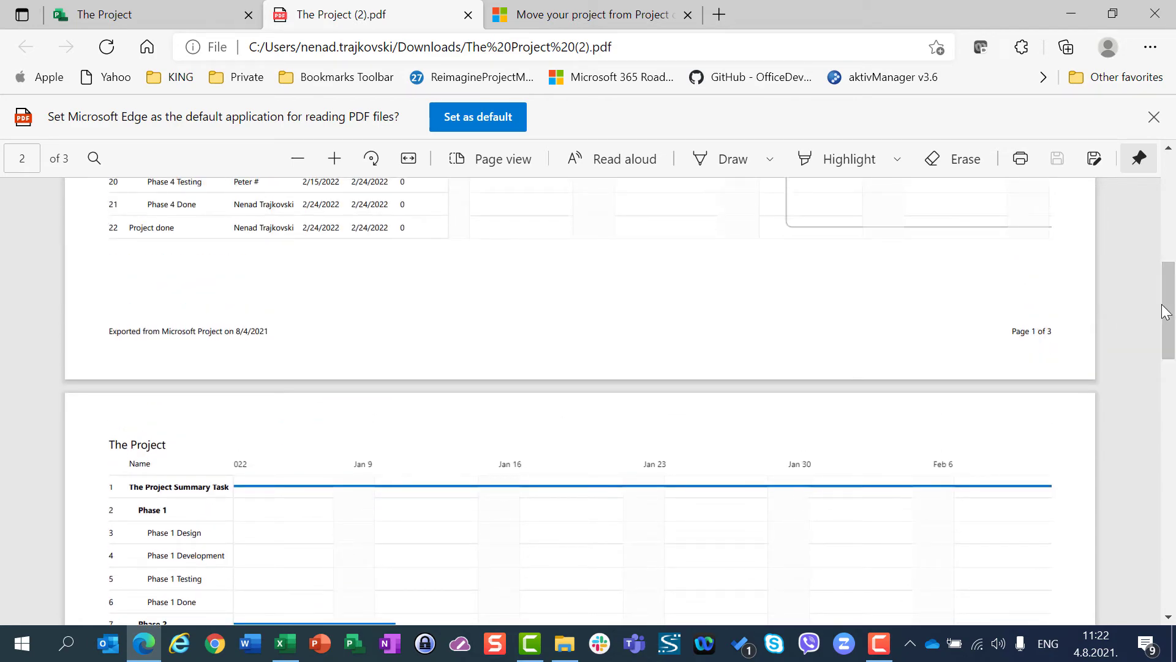
scroll(down, 3)
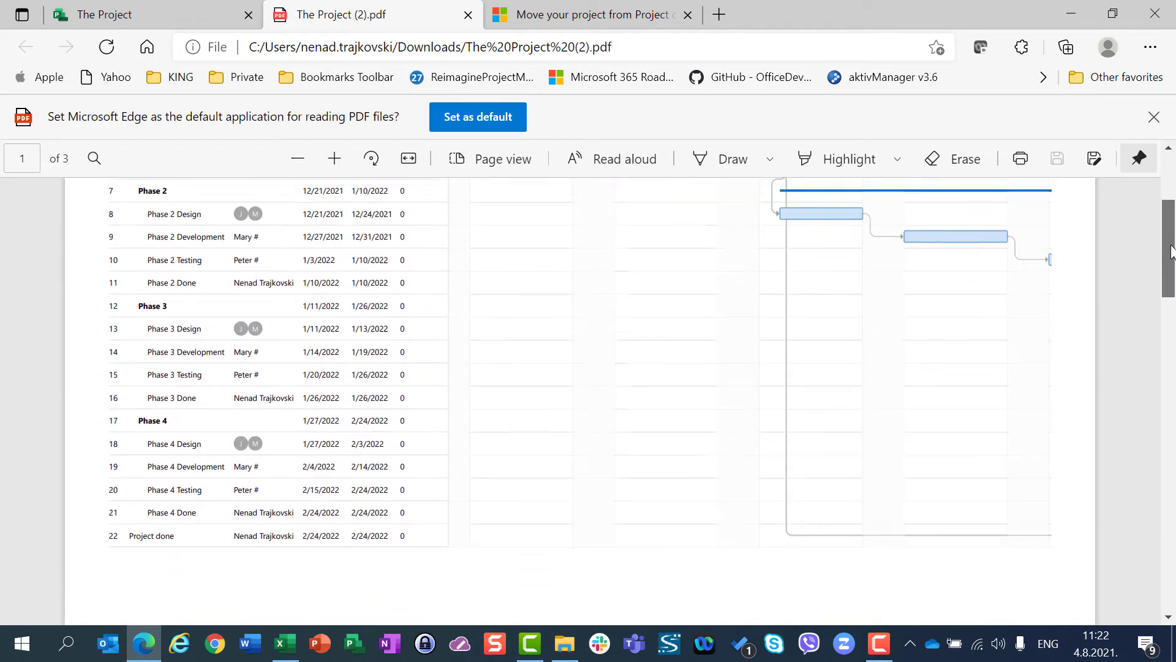
scroll(down, 3)
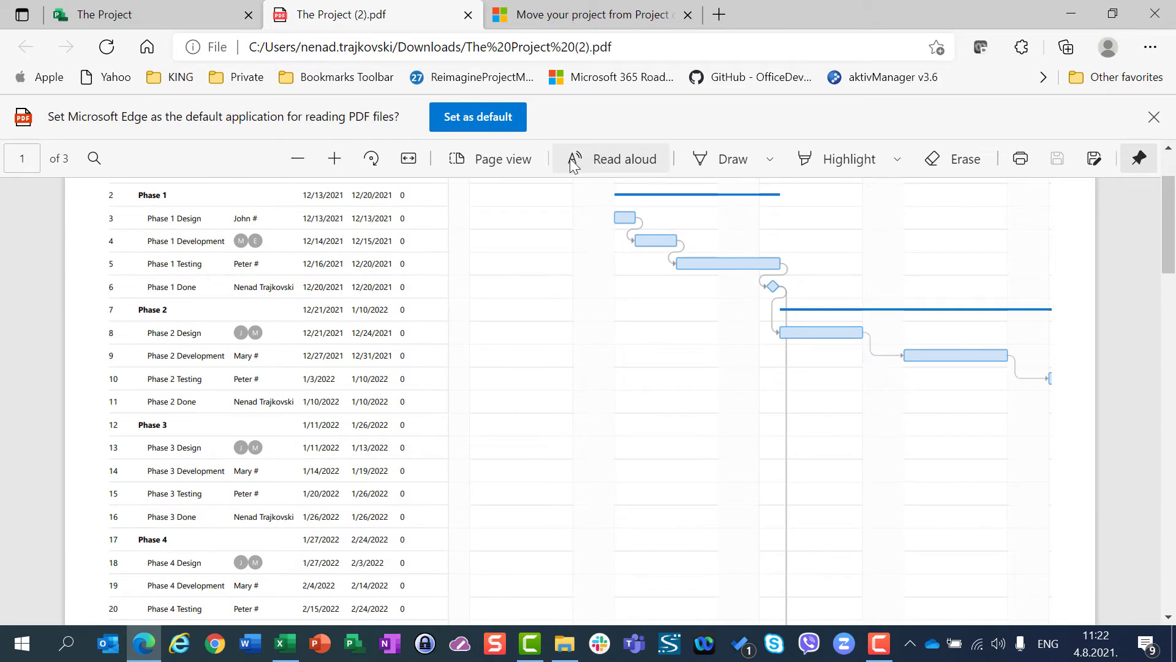
Return to the timeline and zoom it fully out to show the whole Dec–Feb span
click(105, 15)
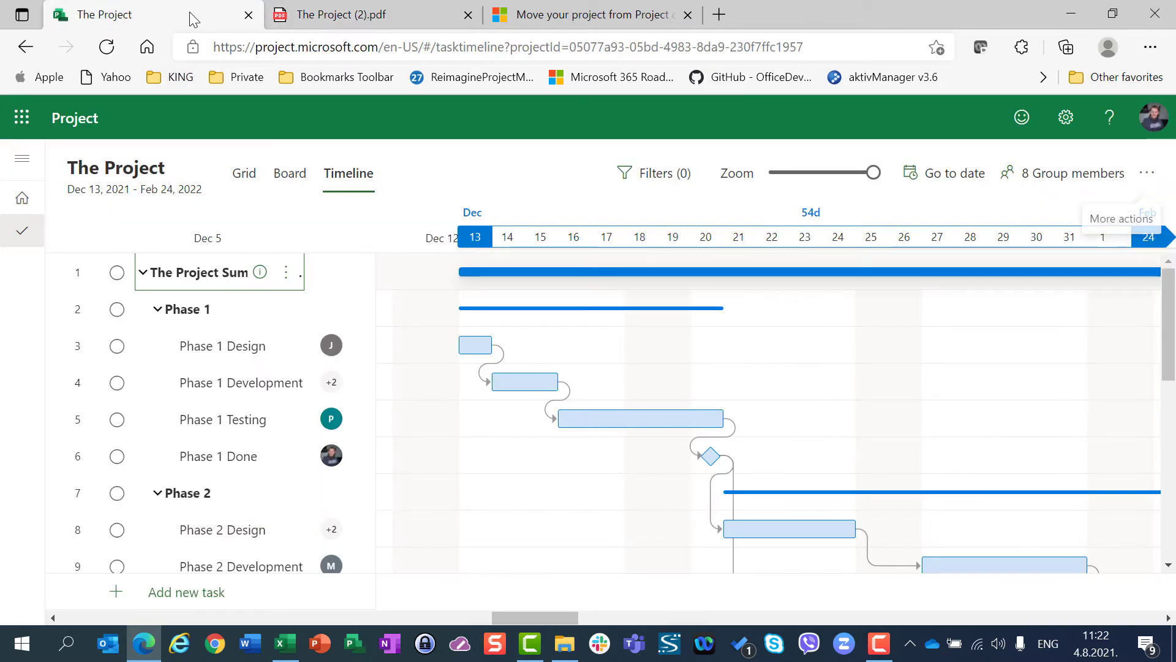
mouse_move(799, 188)
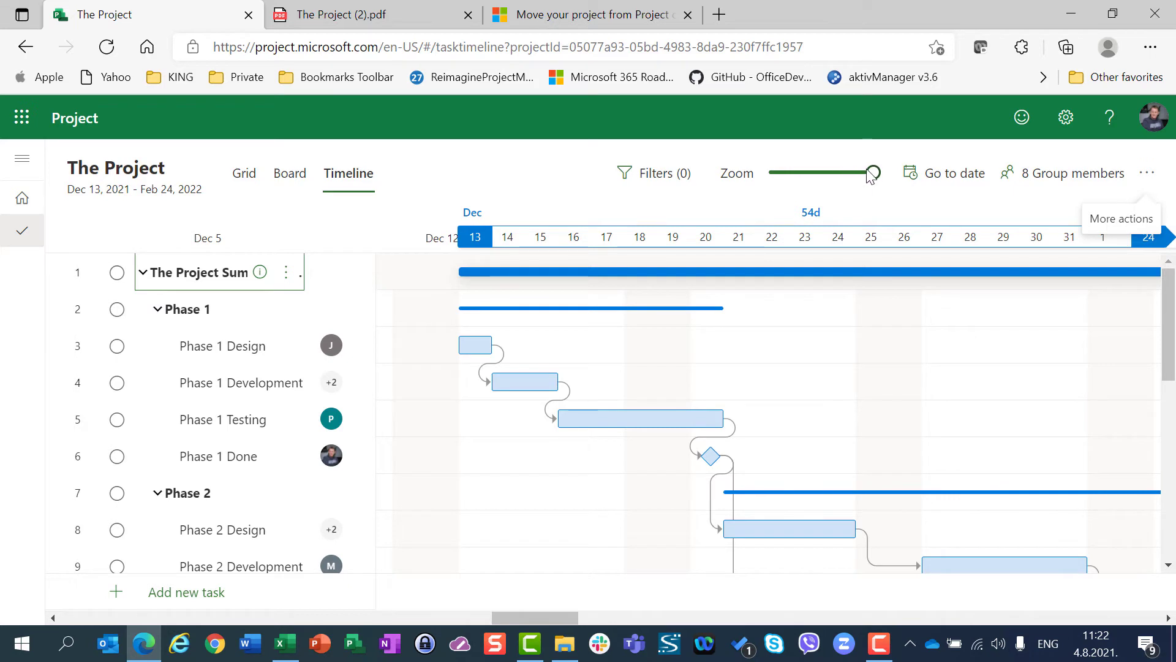
drag(871, 173, 821, 173)
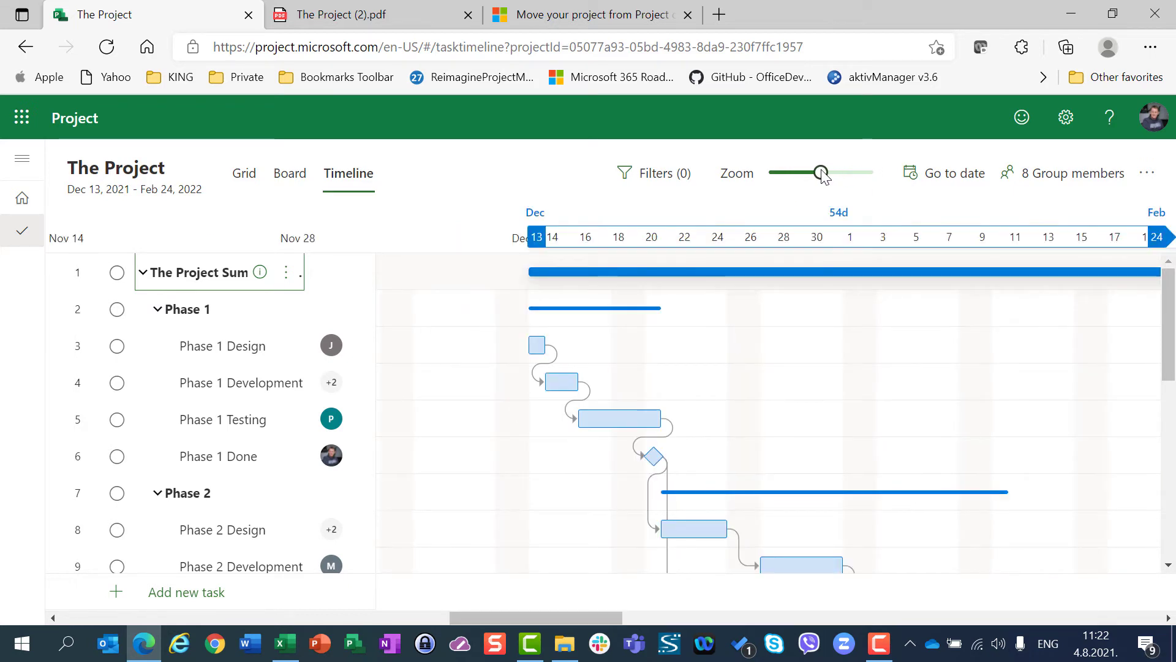
drag(821, 172, 788, 173)
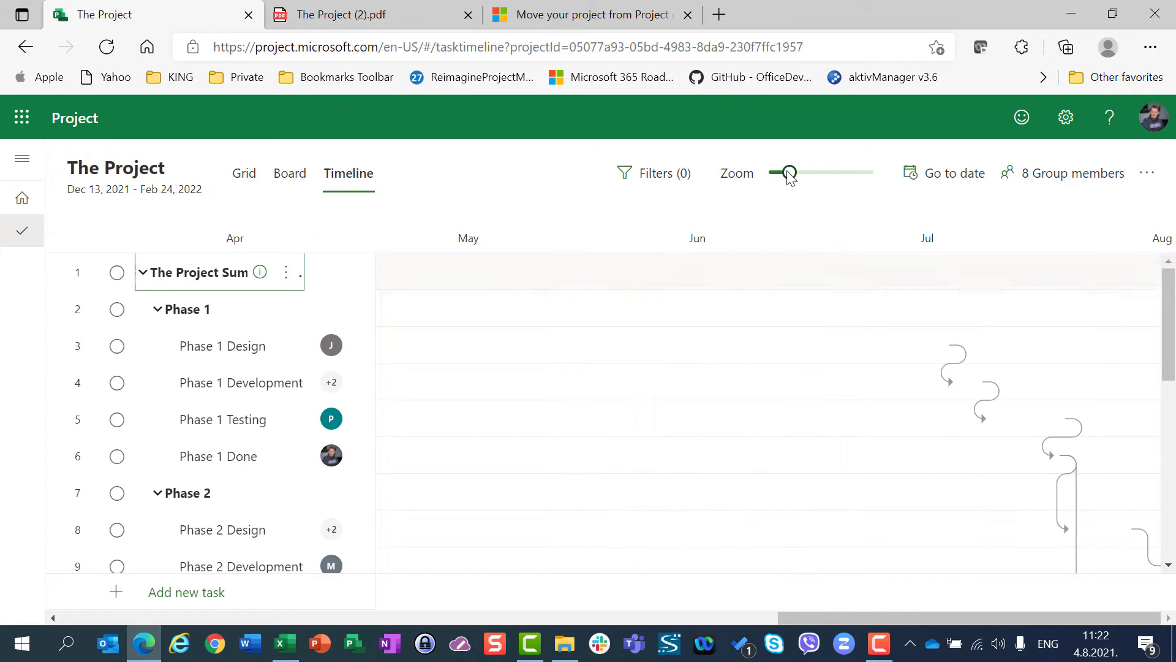
drag(788, 173, 770, 172)
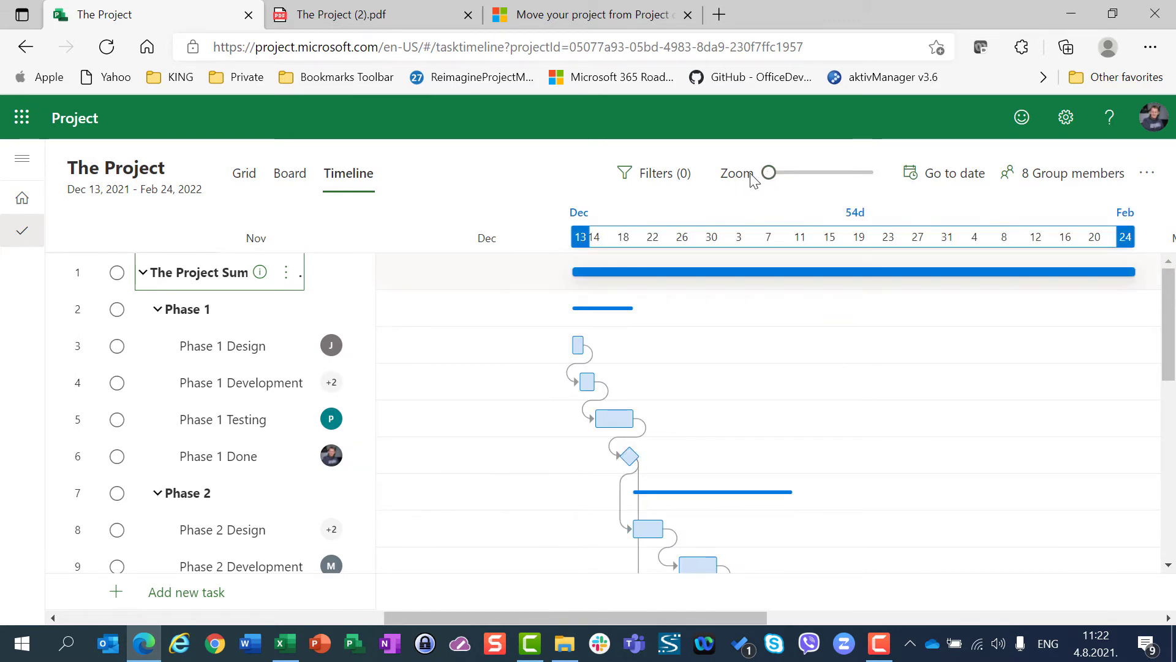
drag(767, 172, 870, 172)
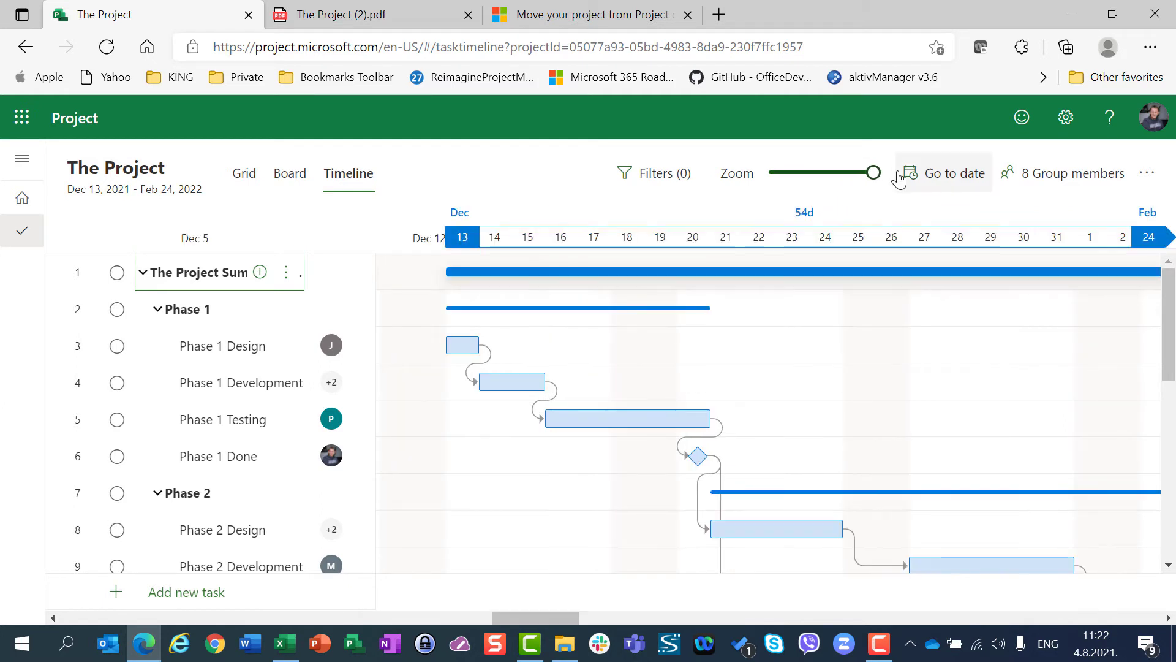
drag(871, 172, 851, 172)
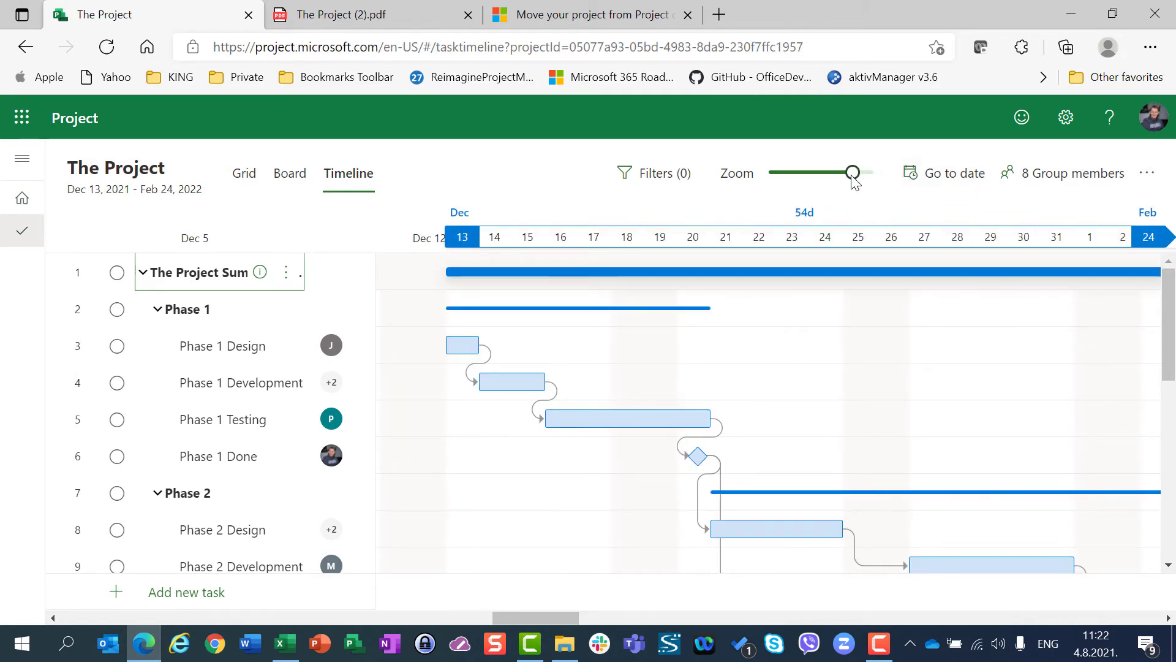
drag(851, 173, 788, 172)
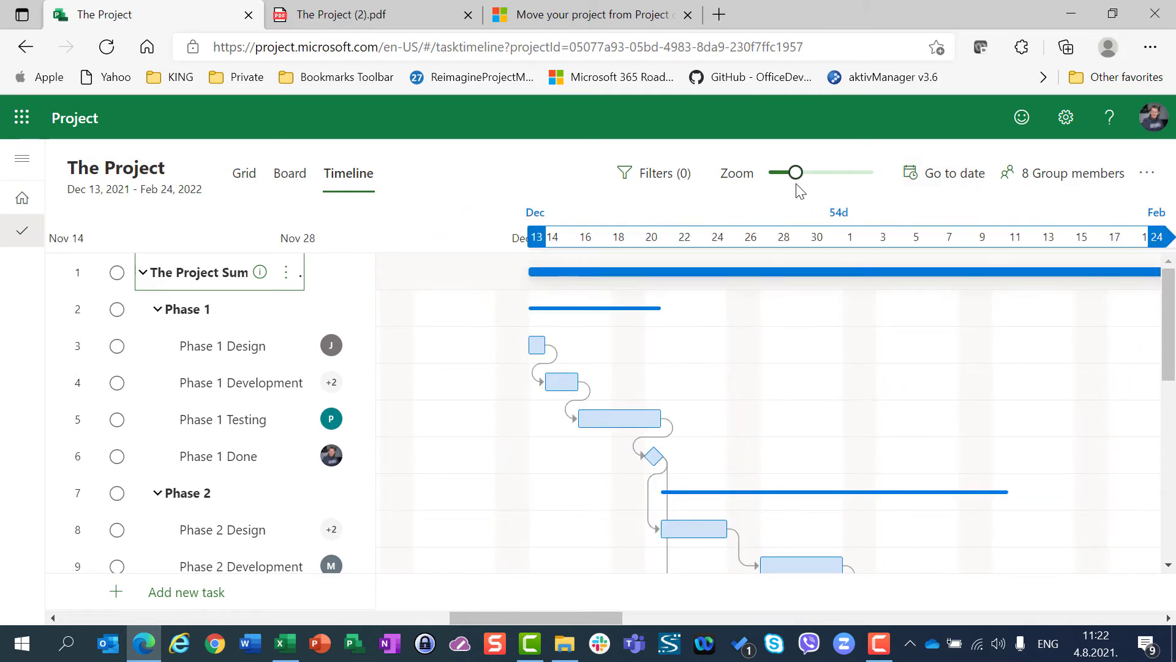
drag(786, 173, 768, 173)
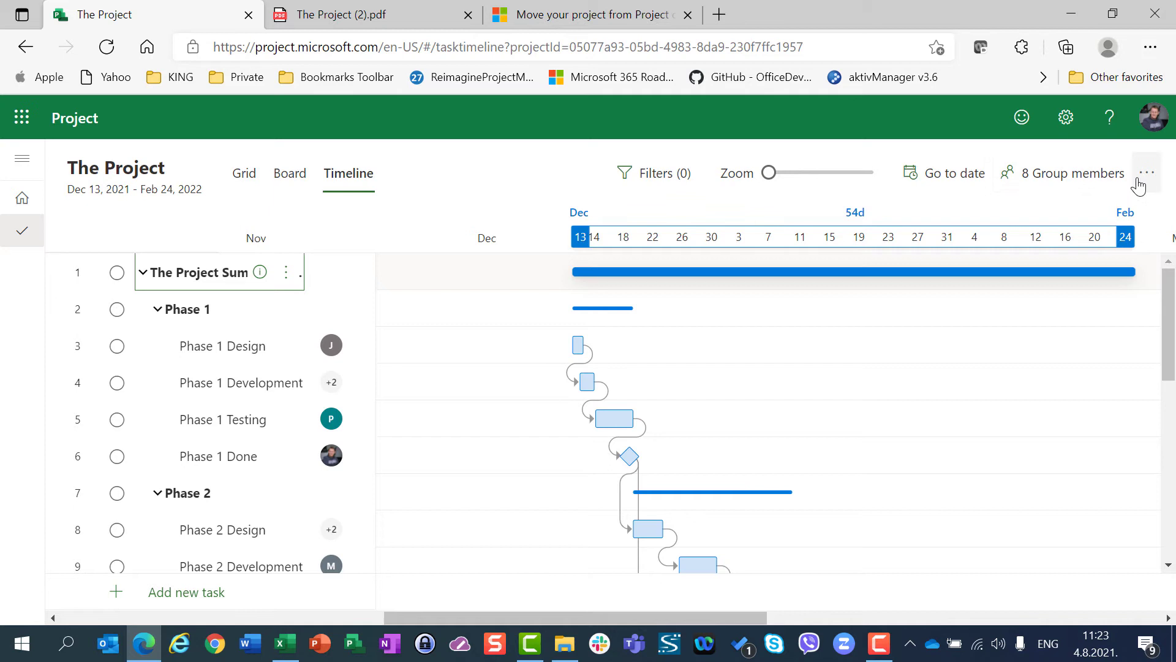
Export the zoomed-out timeline as the single-page The Project (3).pdf and review it
click(1146, 172)
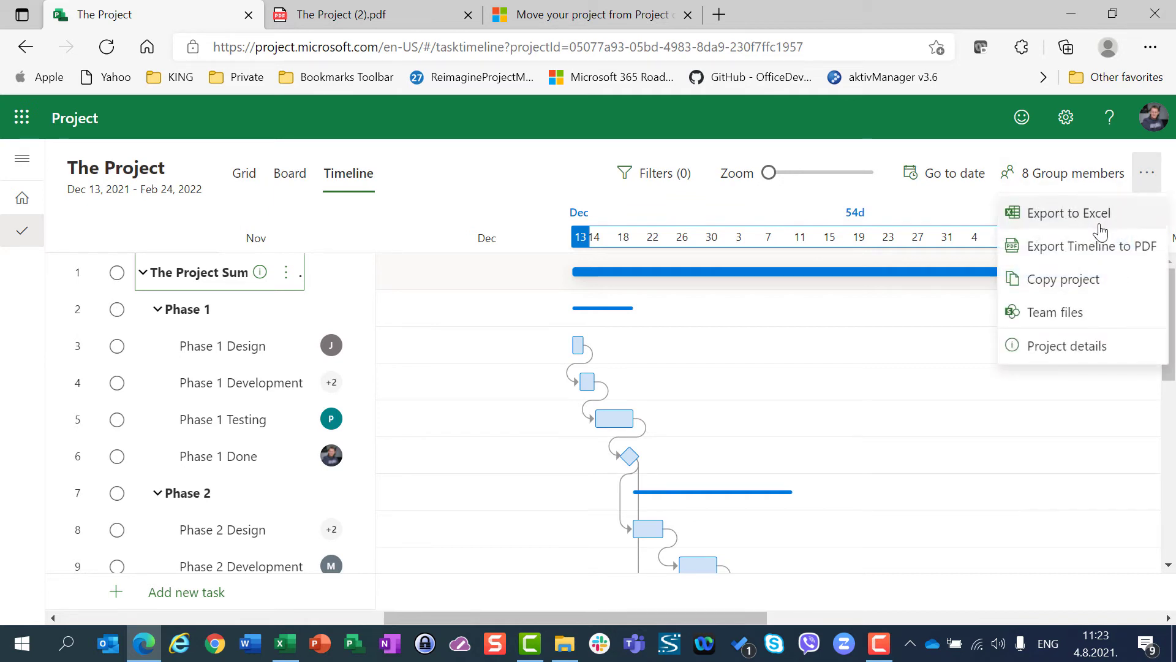
mouse_move(1091, 247)
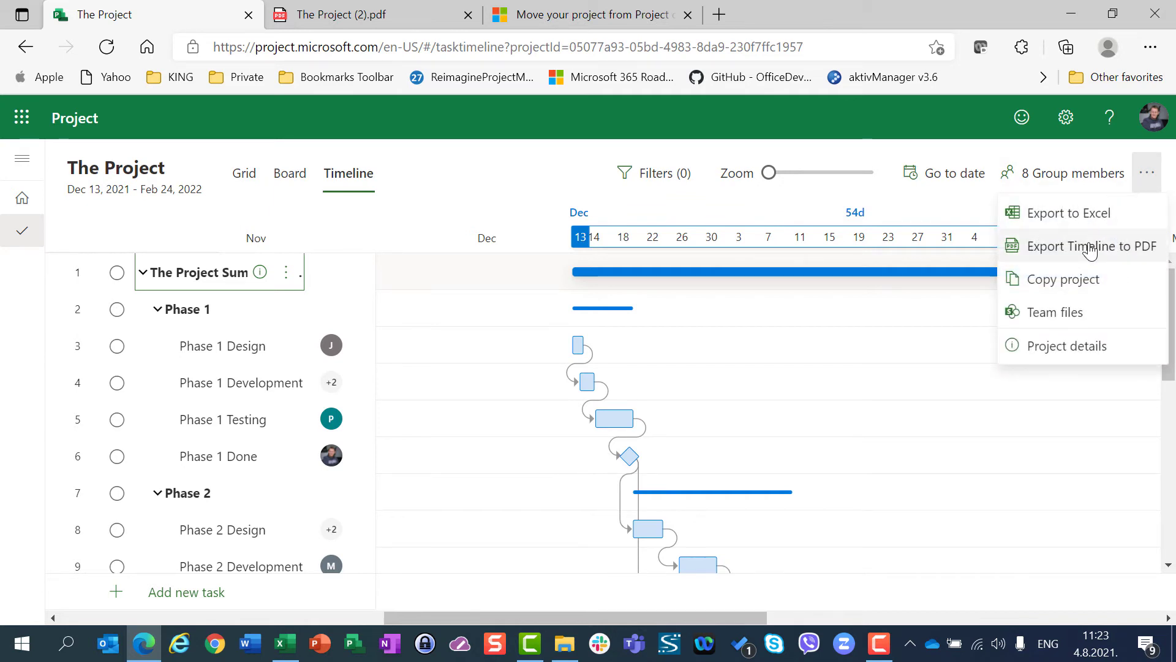
click(1091, 246)
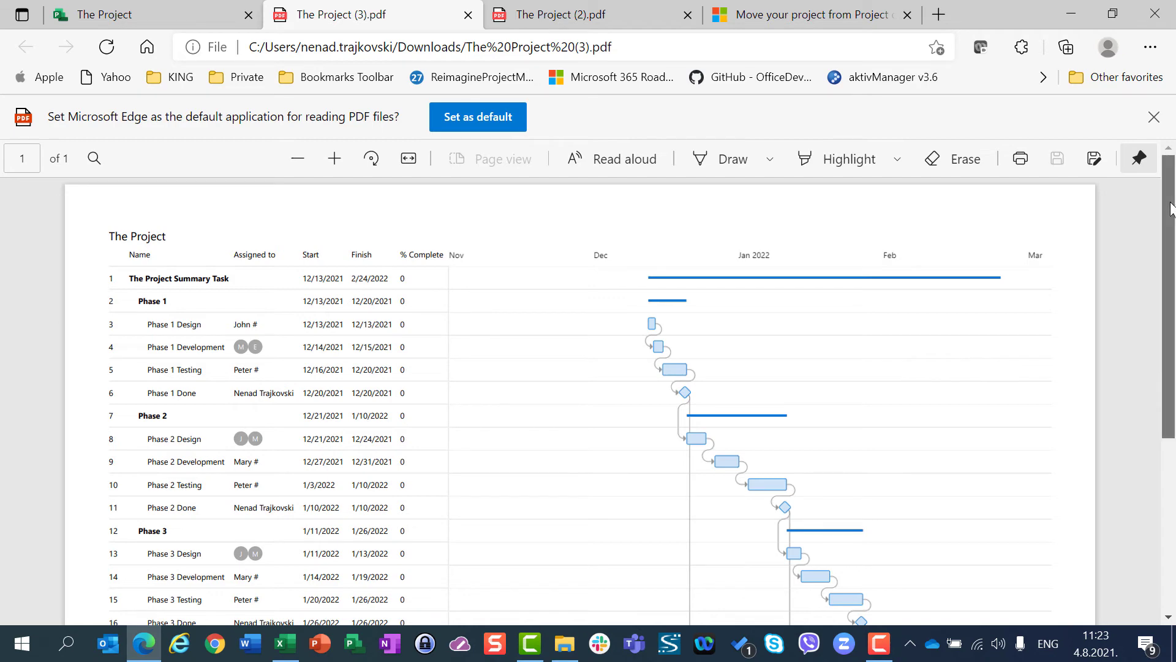
scroll(down, 3)
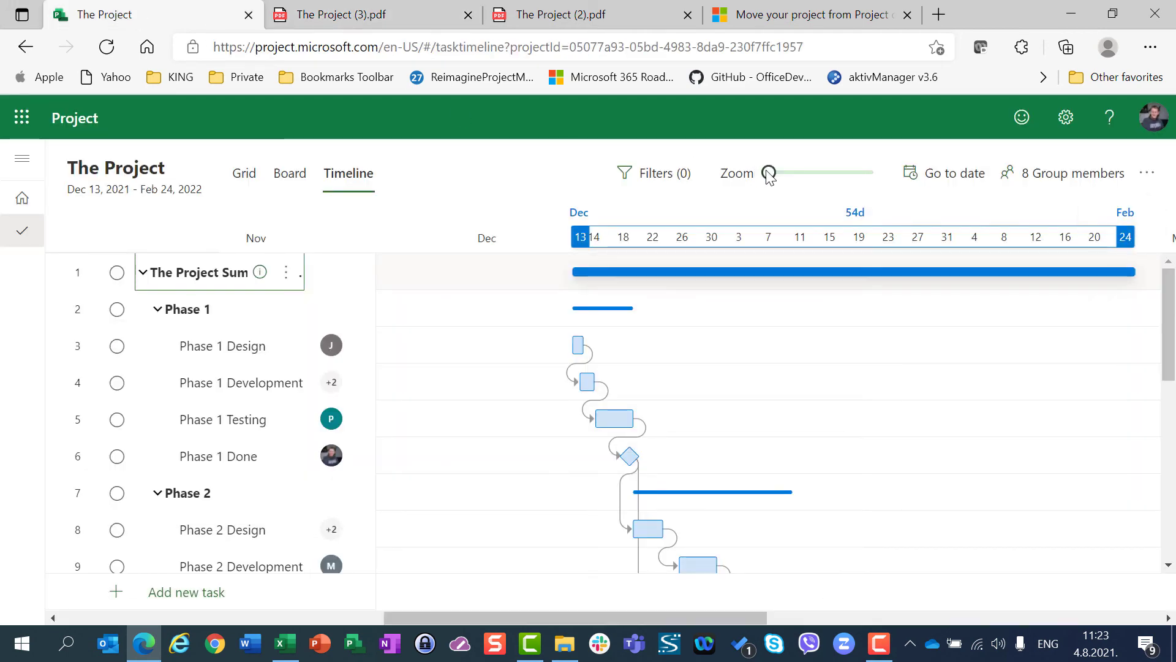
Zoom the timeline to a medium scale, export it, and view The Project (4).pdf
drag(767, 172, 818, 173)
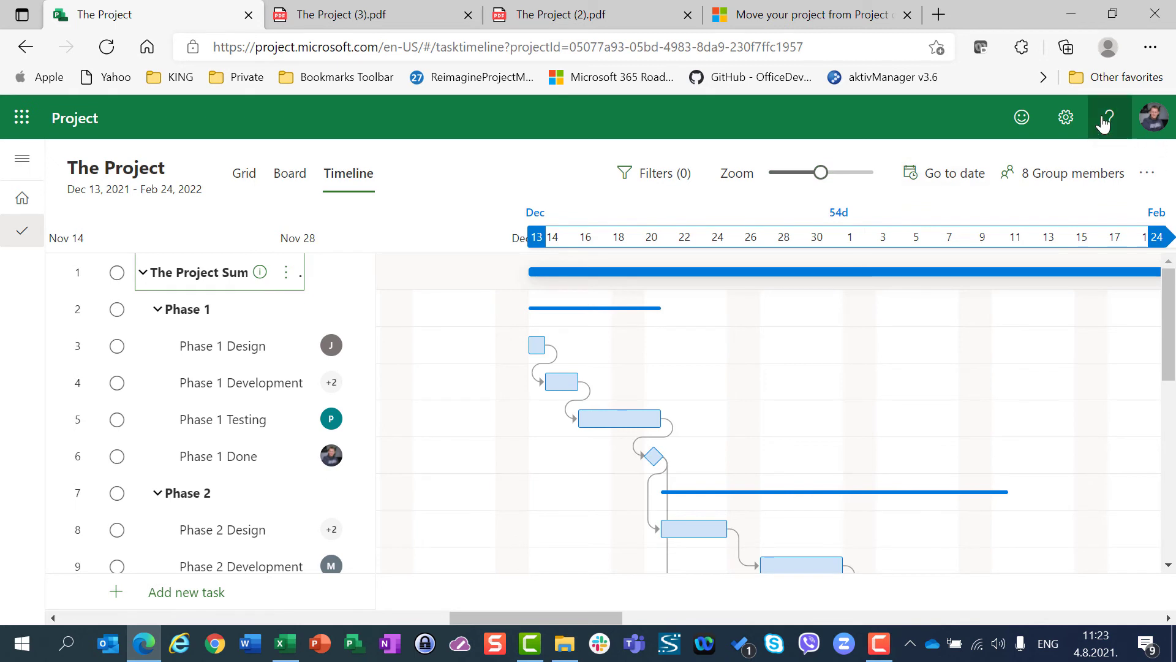
click(1145, 173)
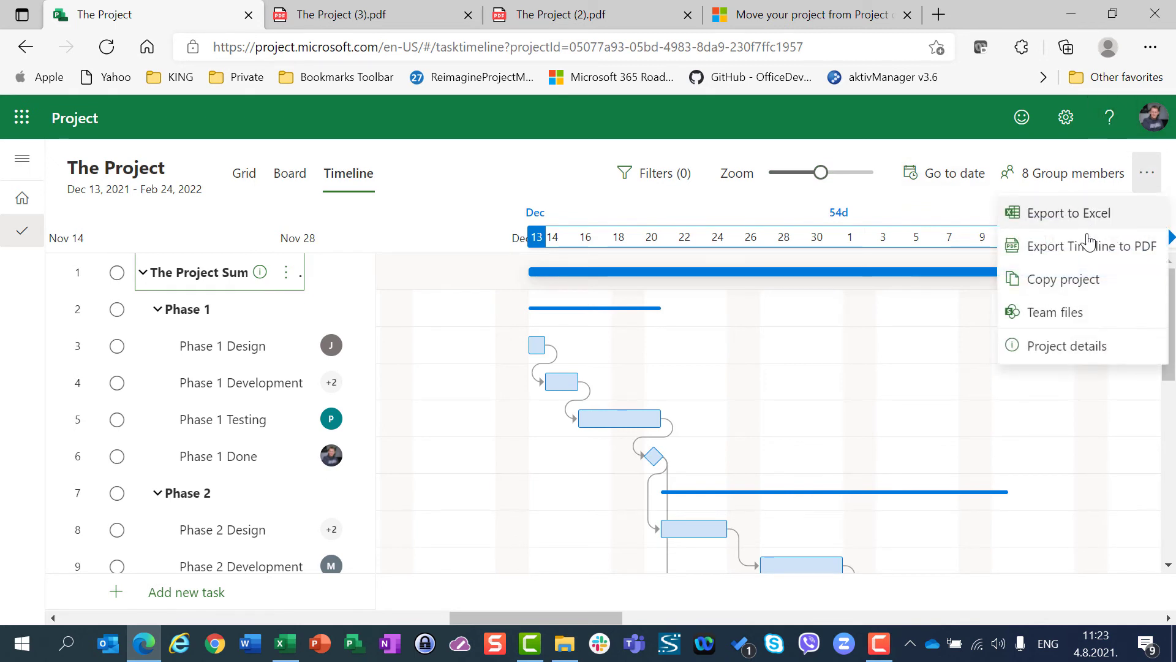
click(1092, 245)
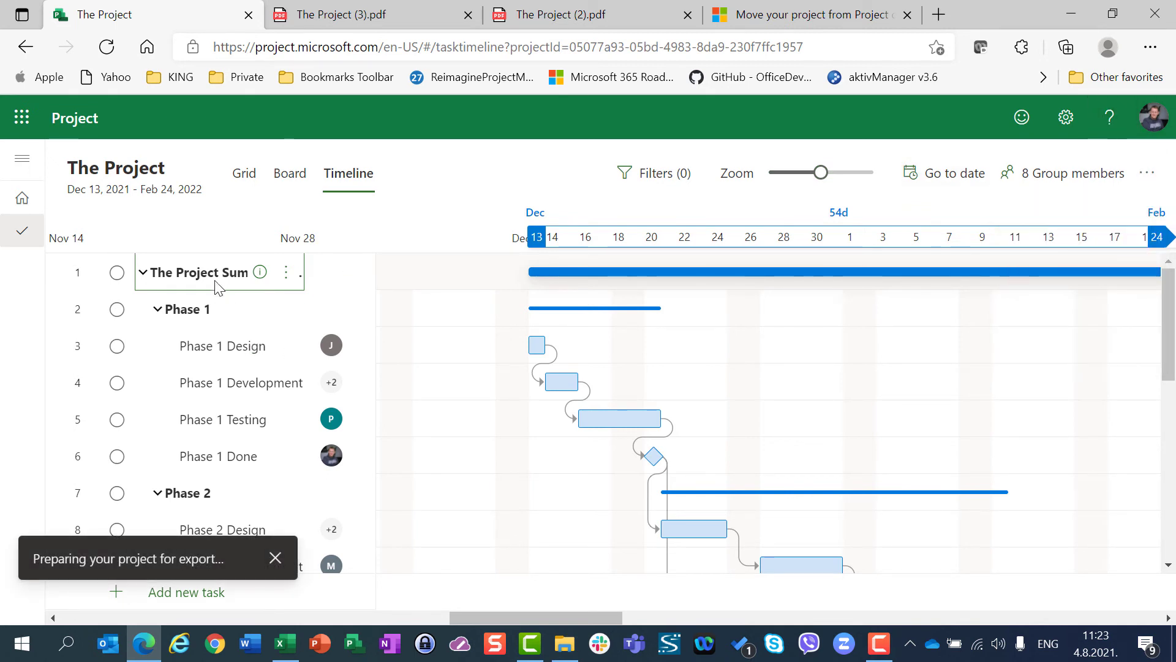
click(1065, 47)
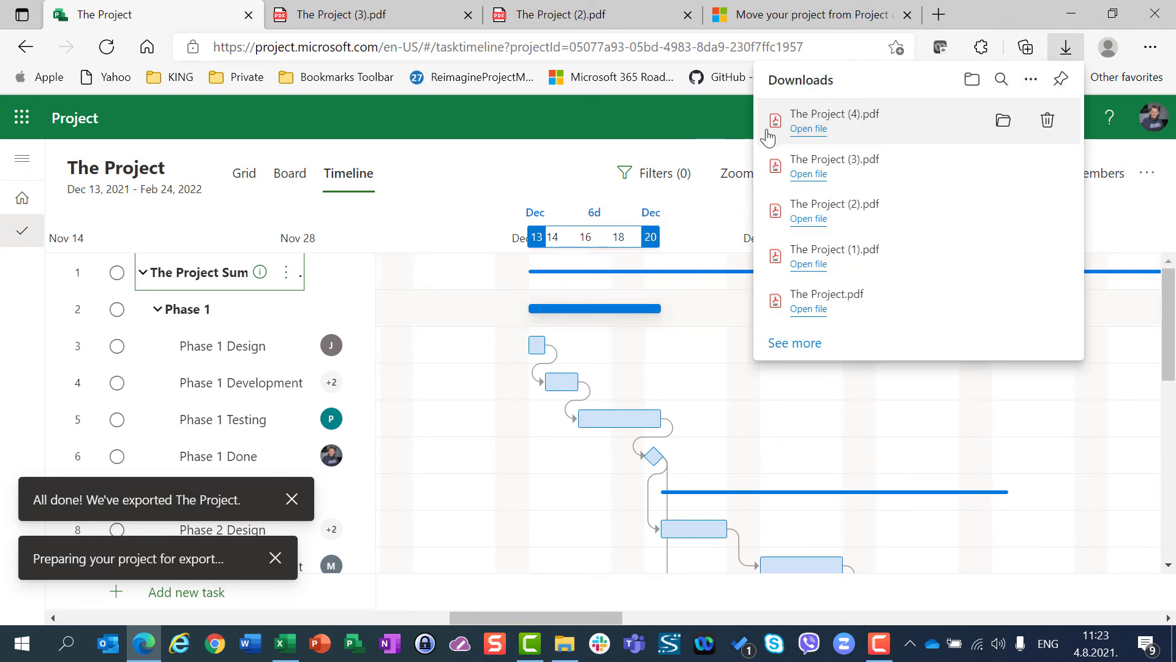
click(807, 129)
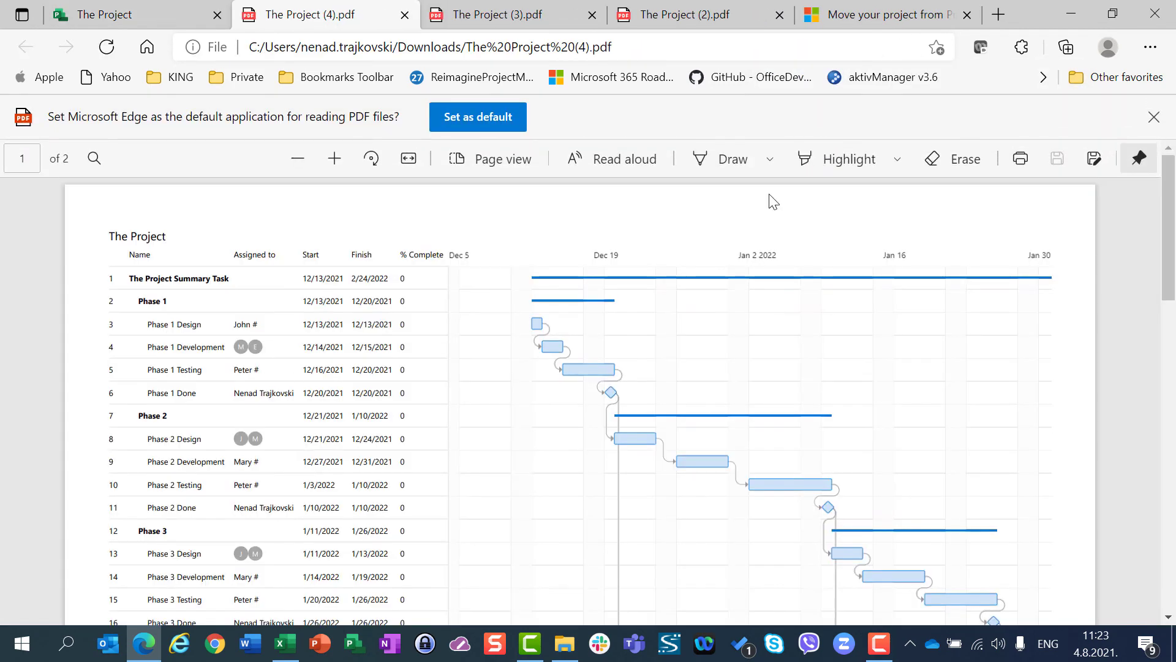
Review both pages of The Project (4).pdf, then return to one-page The Project (3).pdf
scroll(down, 3)
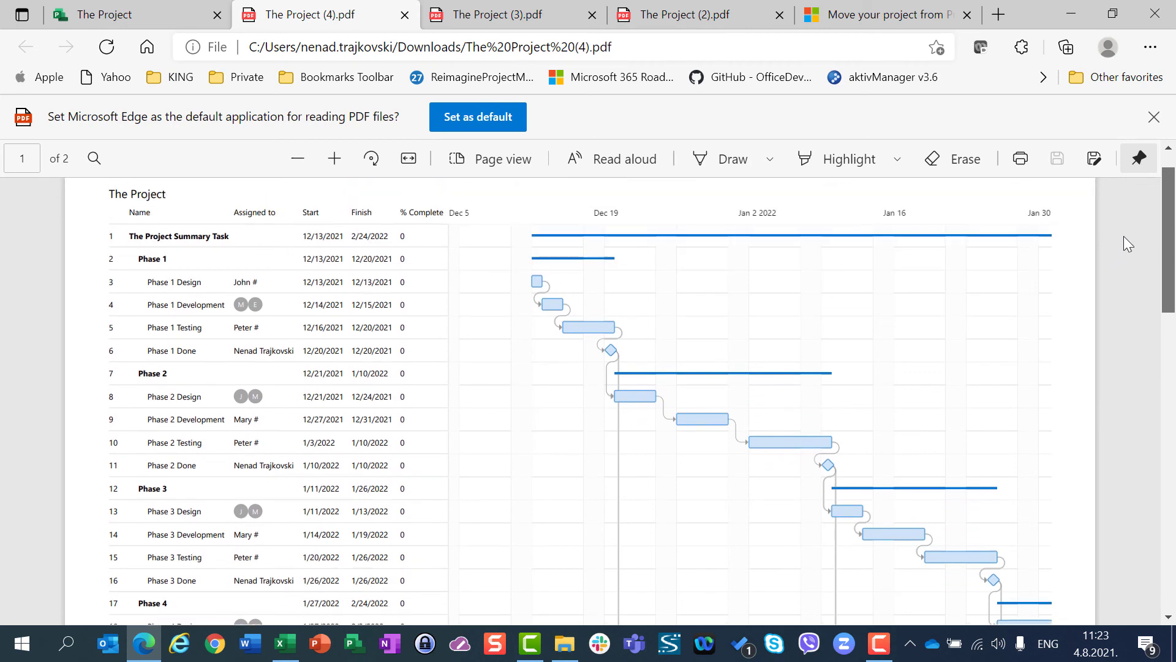
scroll(down, 3)
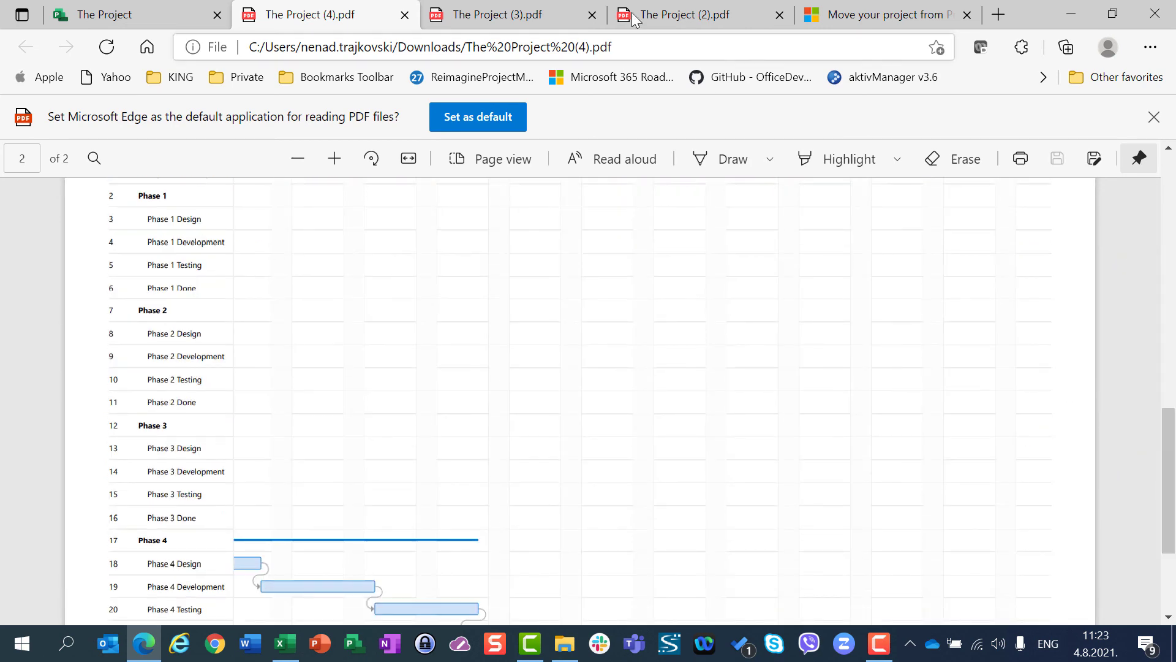
click(514, 14)
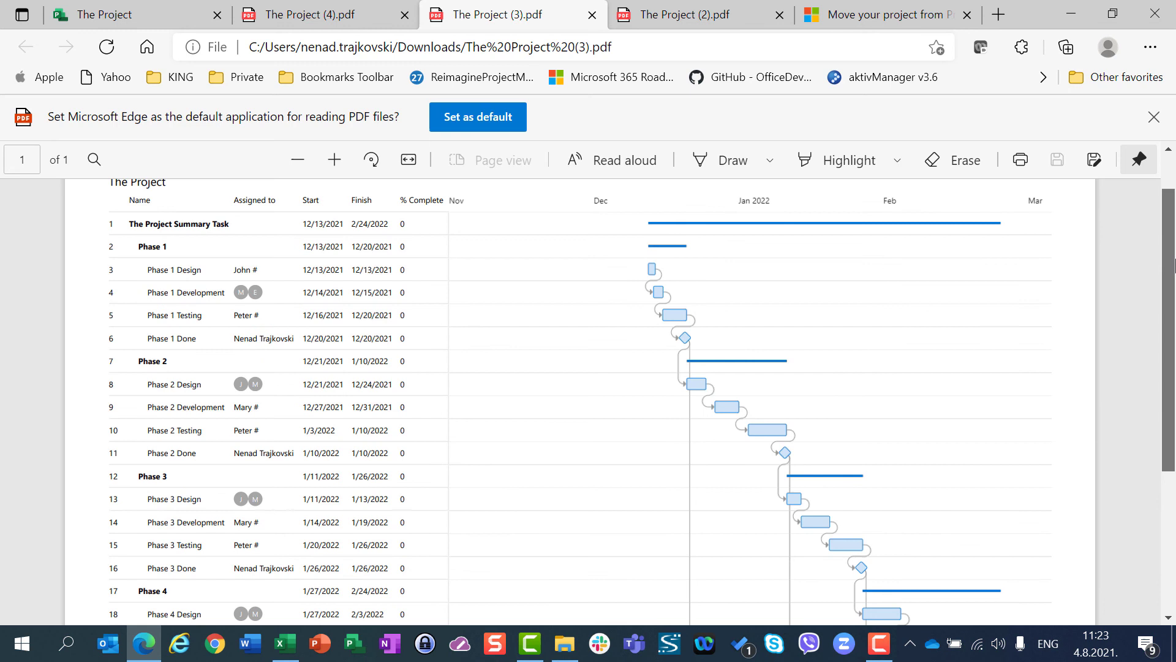
scroll(down, 3)
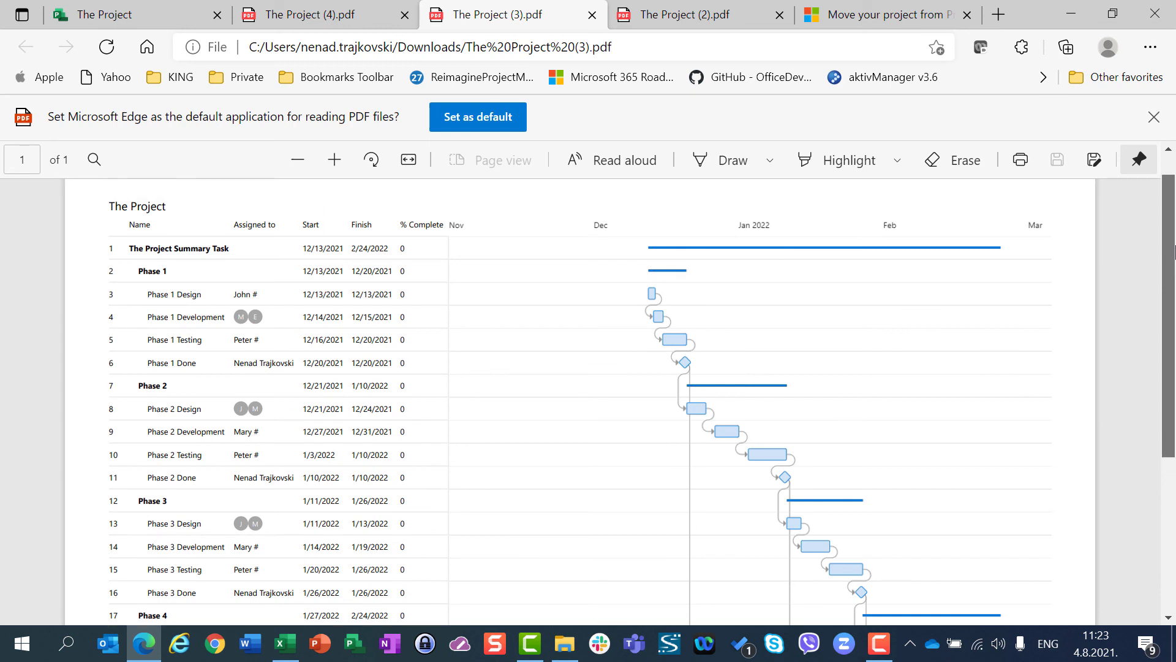
scroll(down, 3)
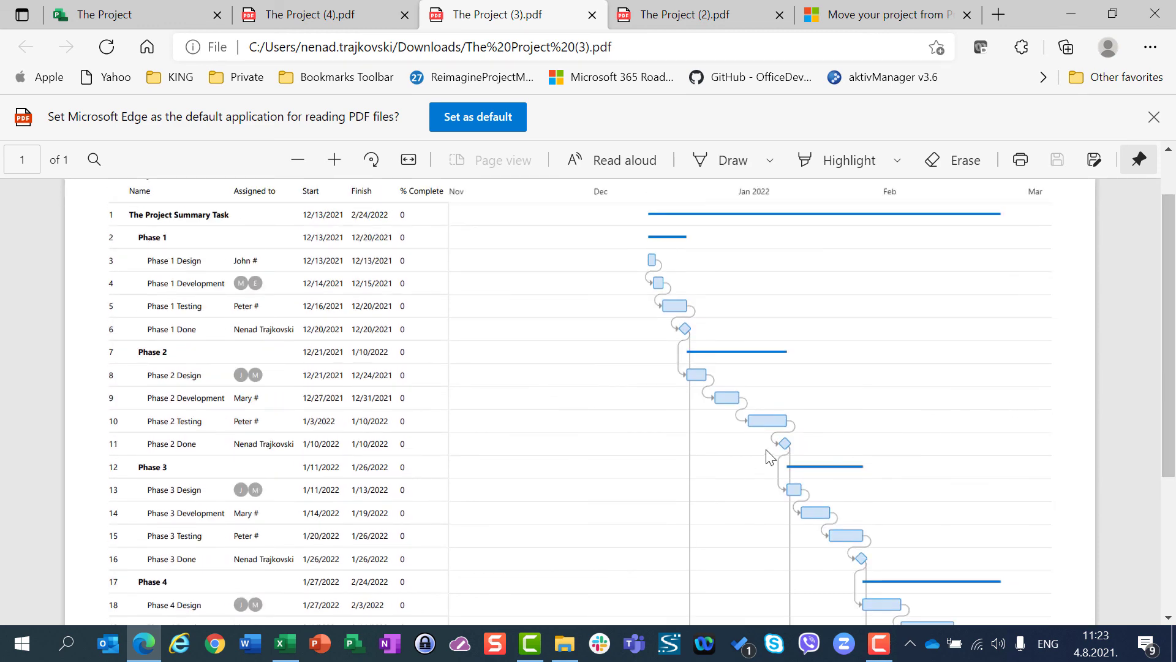
mouse_move(757, 454)
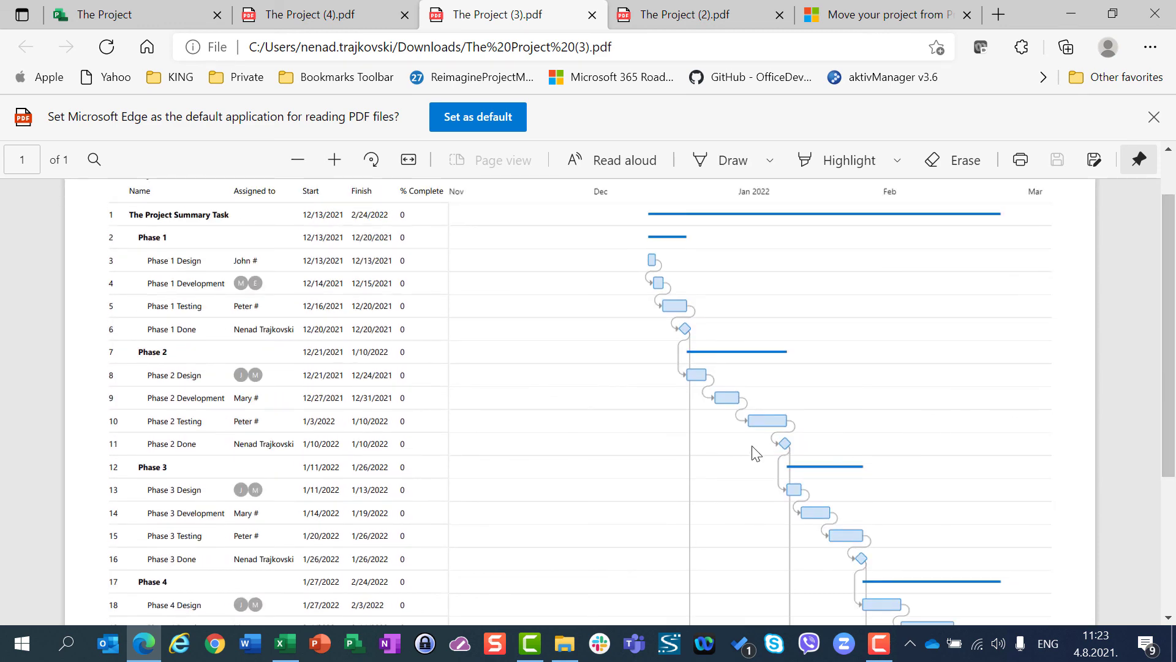